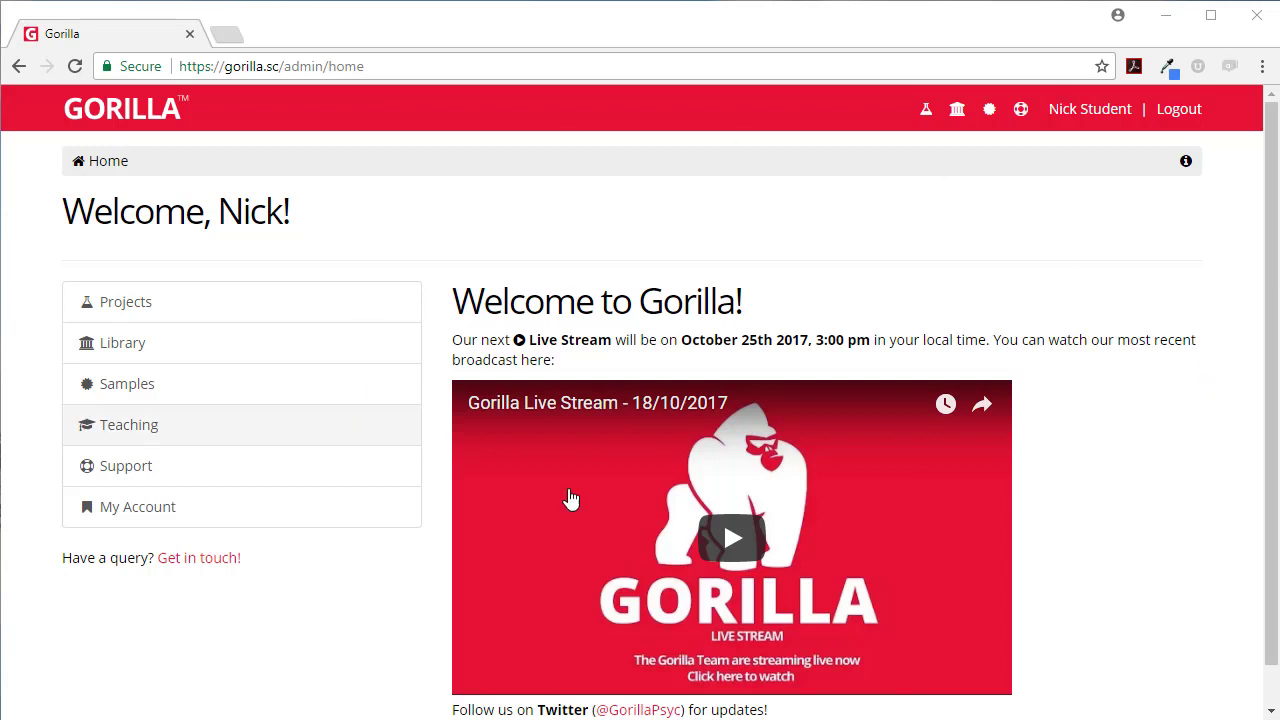
pyautogui.moveTo(468, 278)
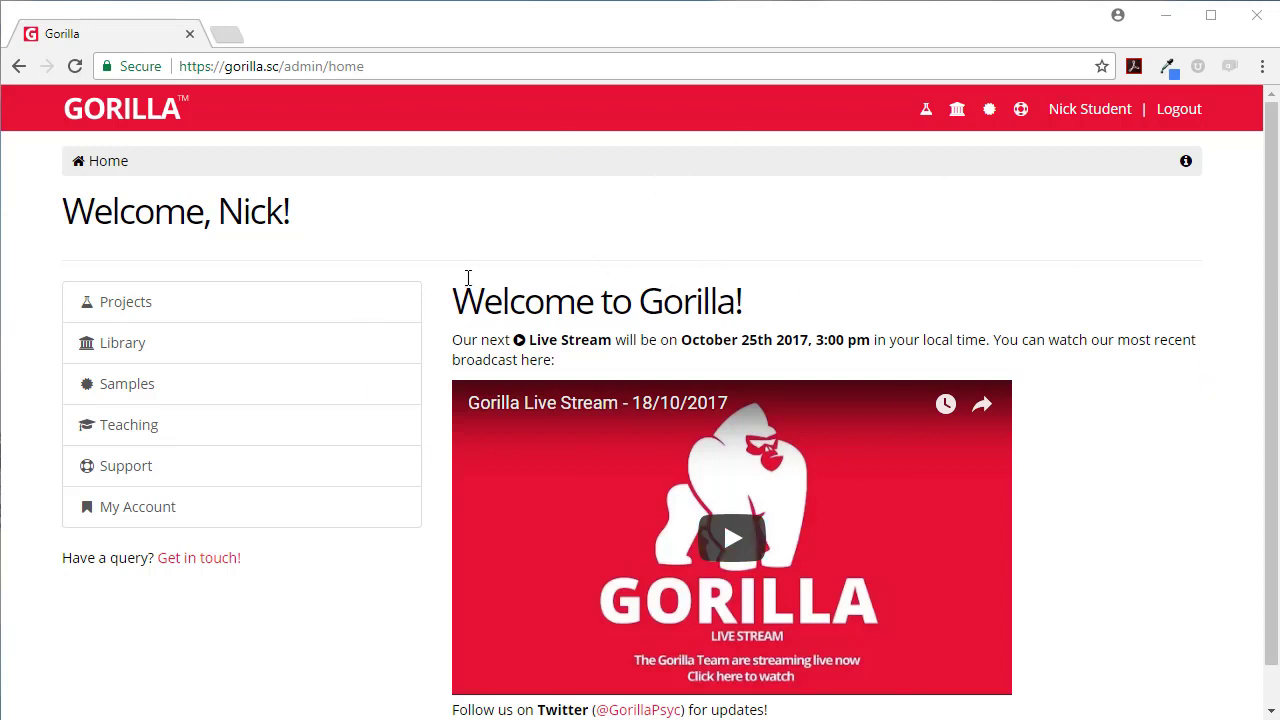
pyautogui.moveTo(456, 276)
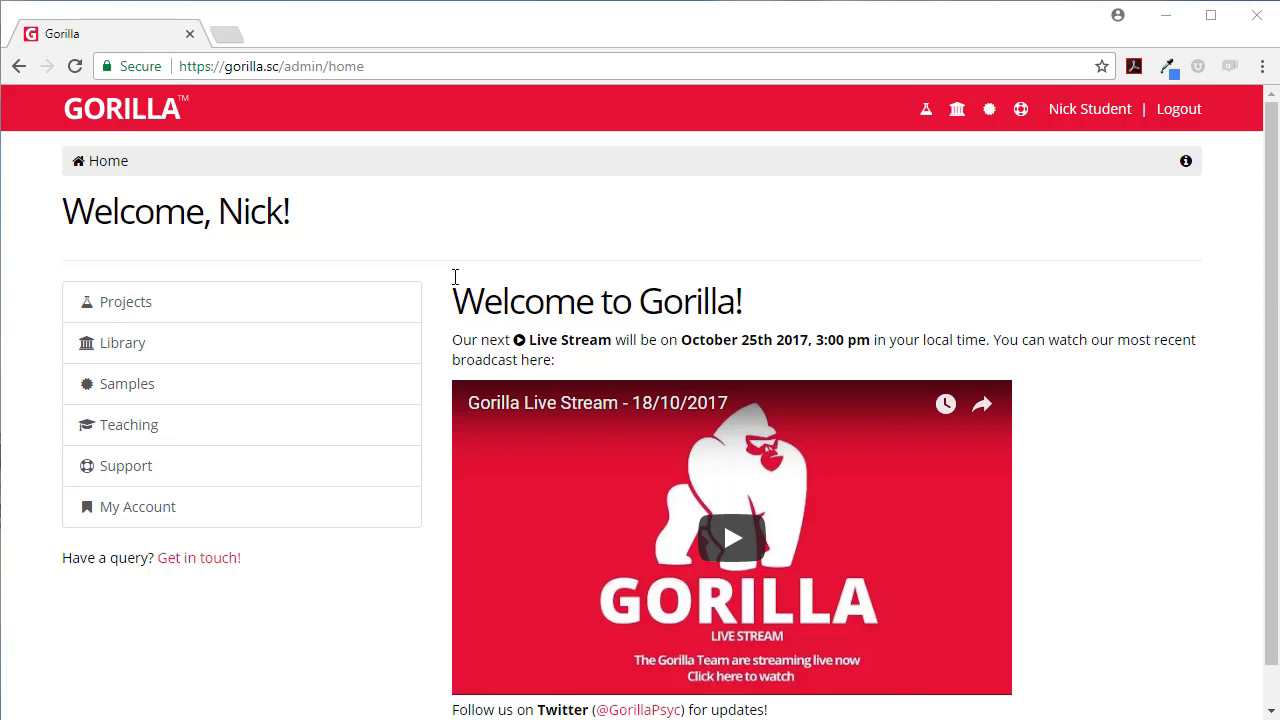
pyautogui.moveTo(448, 290)
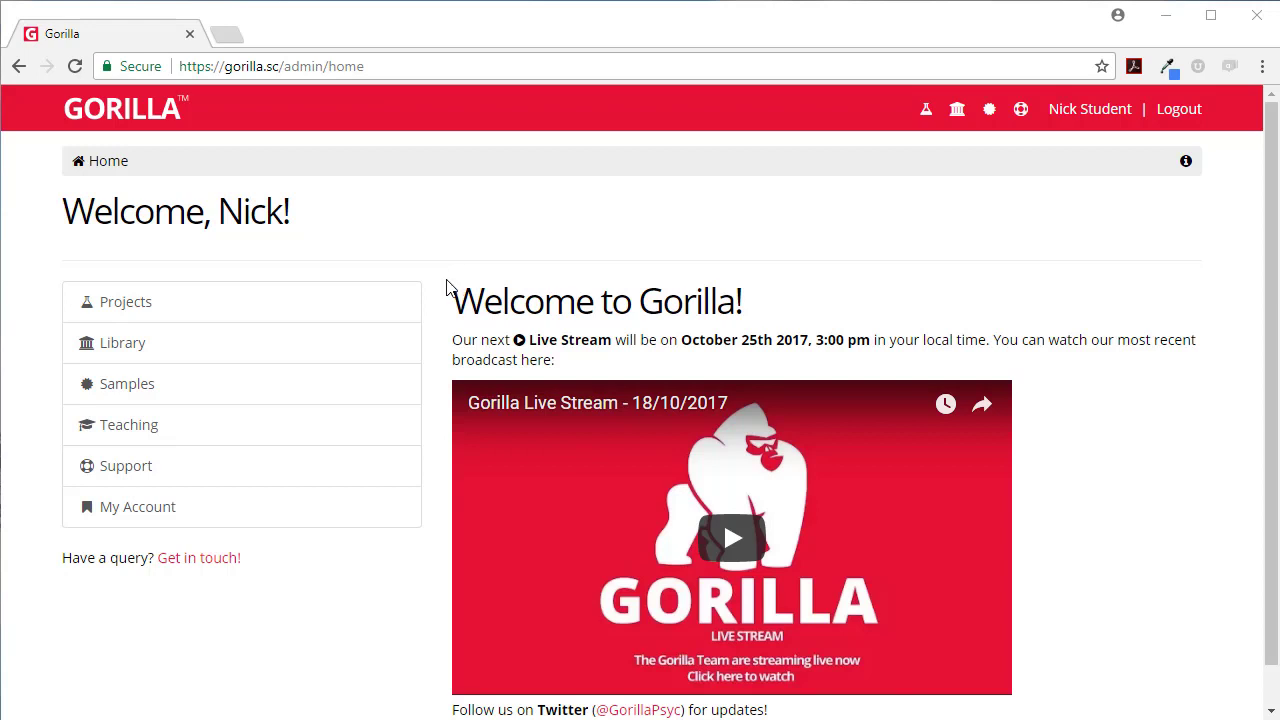
pyautogui.moveTo(116, 440)
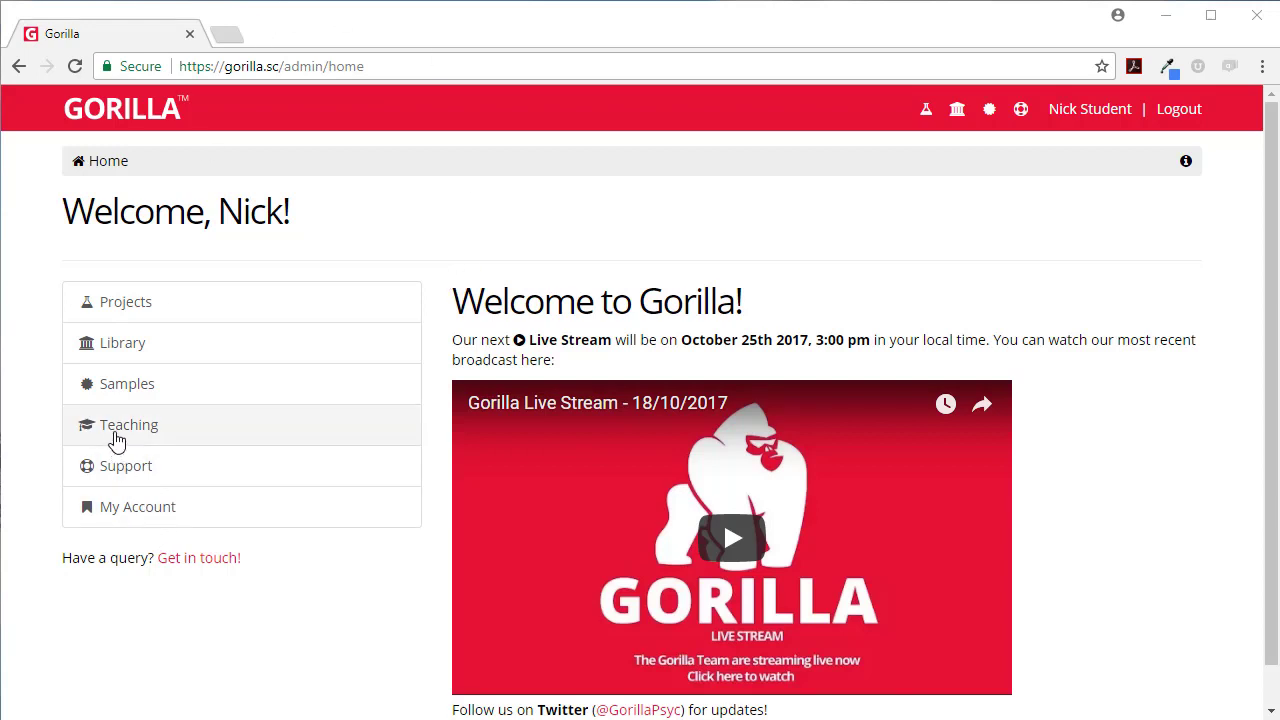
pyautogui.moveTo(142, 444)
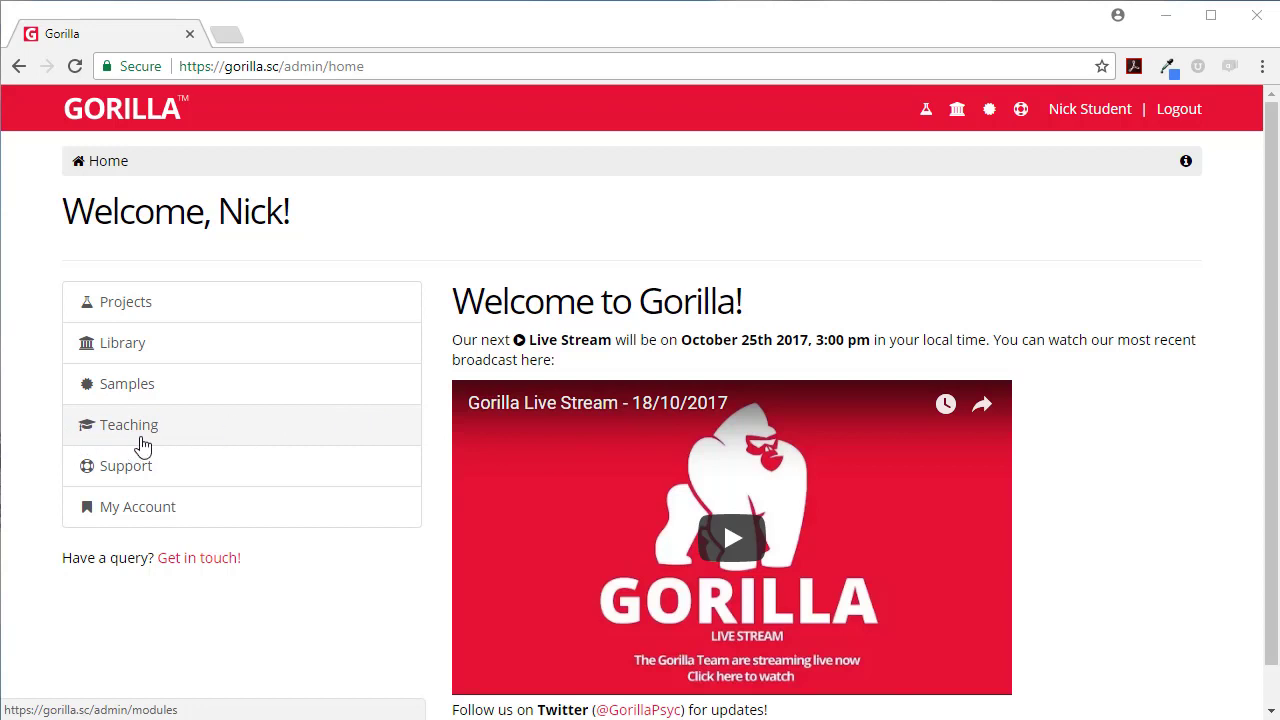
# Step: Navigate from Teaching to the Psych101 module page listing Assignment 2 and Getting Started
pyautogui.click(128, 424)
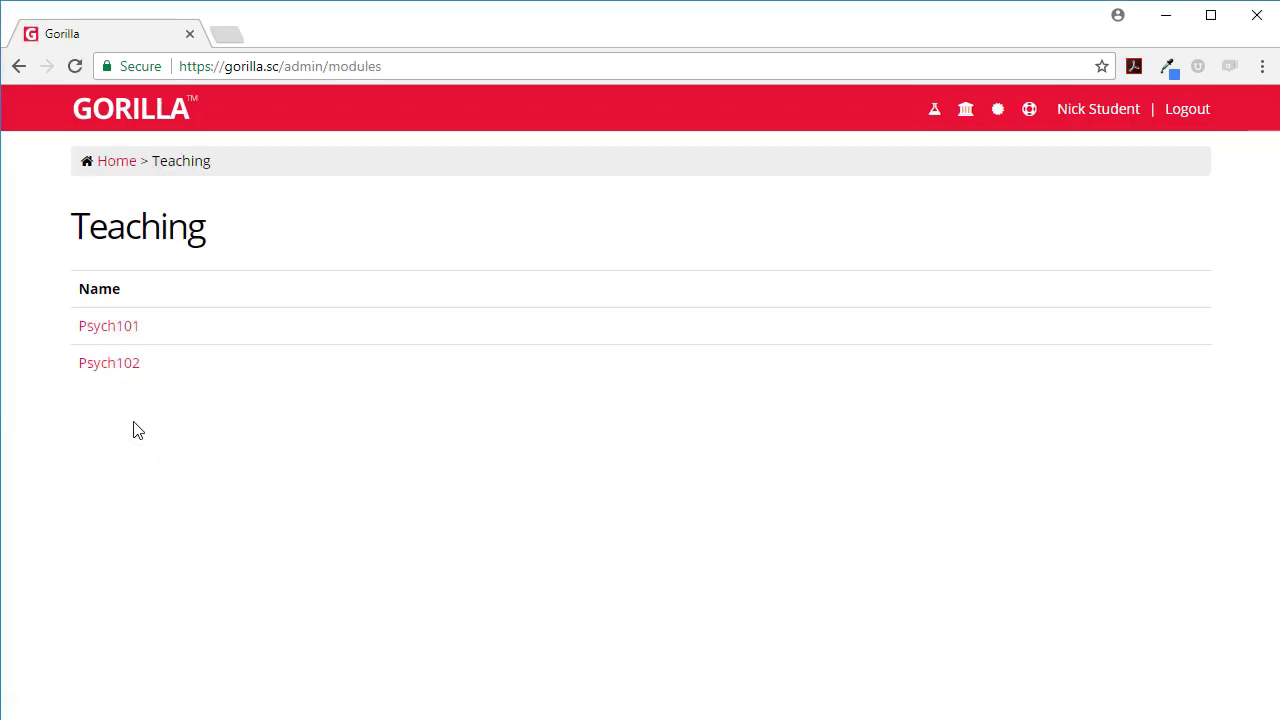
pyautogui.moveTo(108, 324)
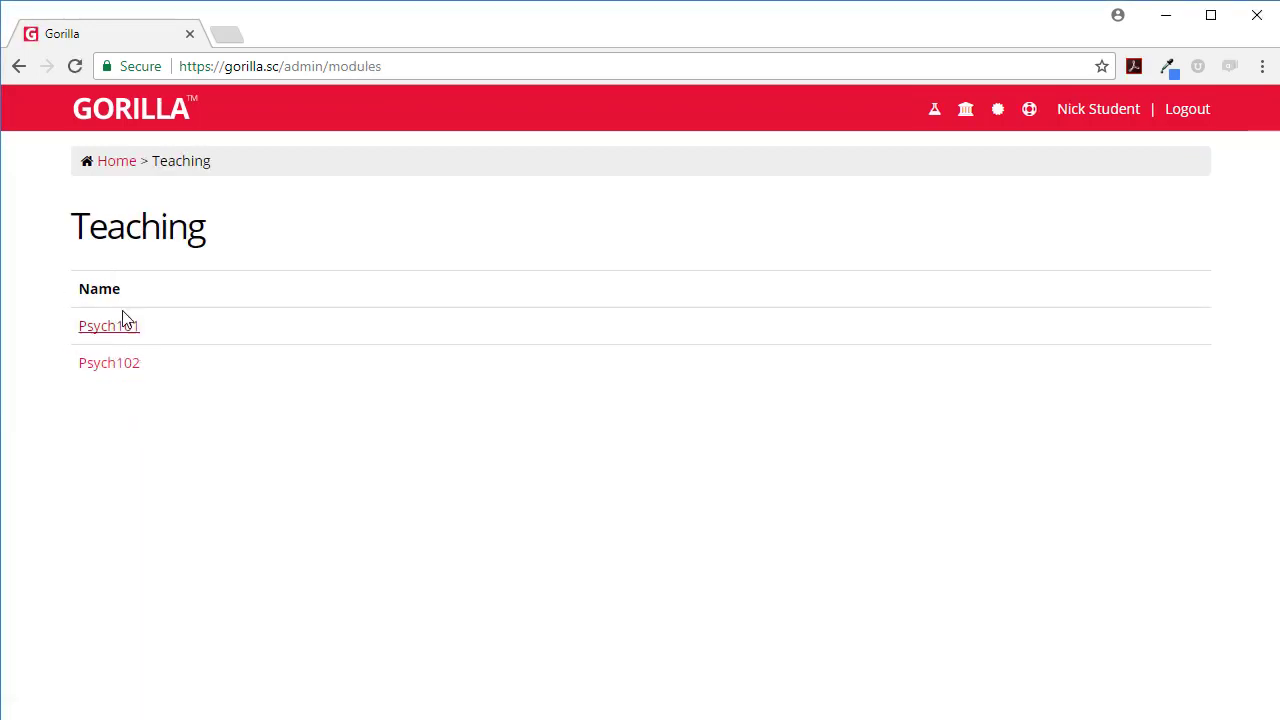
pyautogui.moveTo(122, 376)
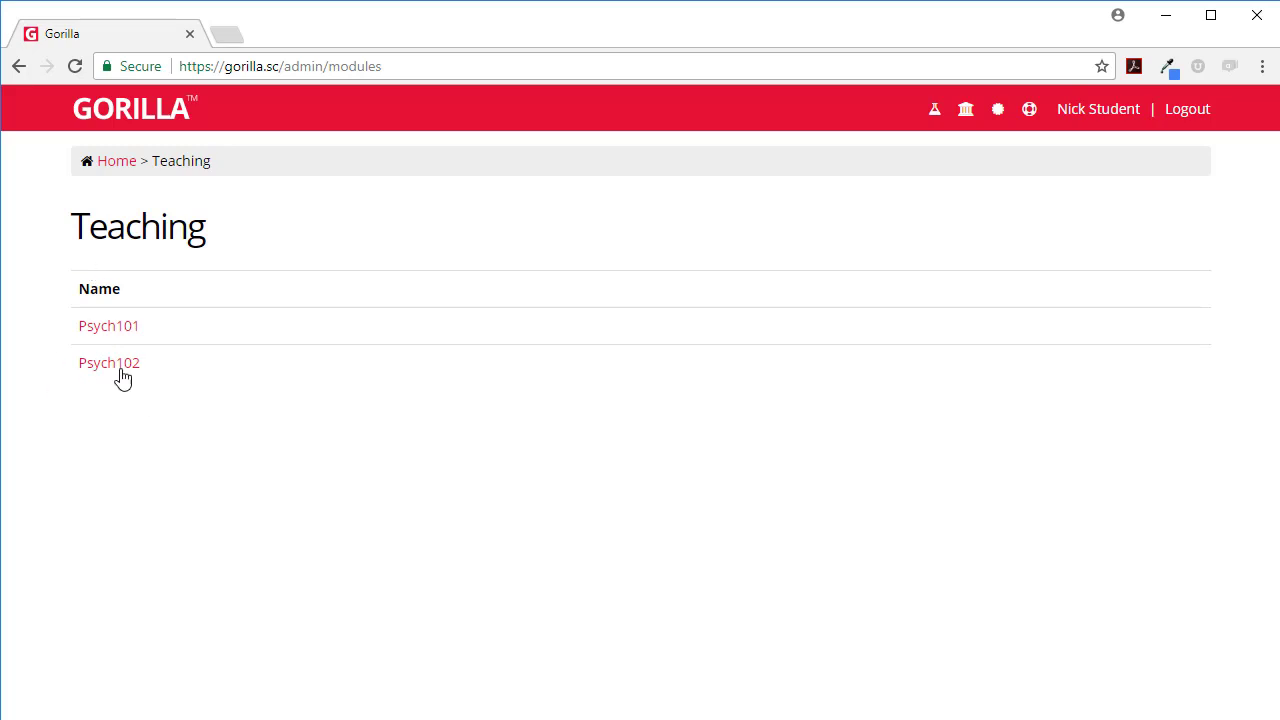
pyautogui.moveTo(120, 390)
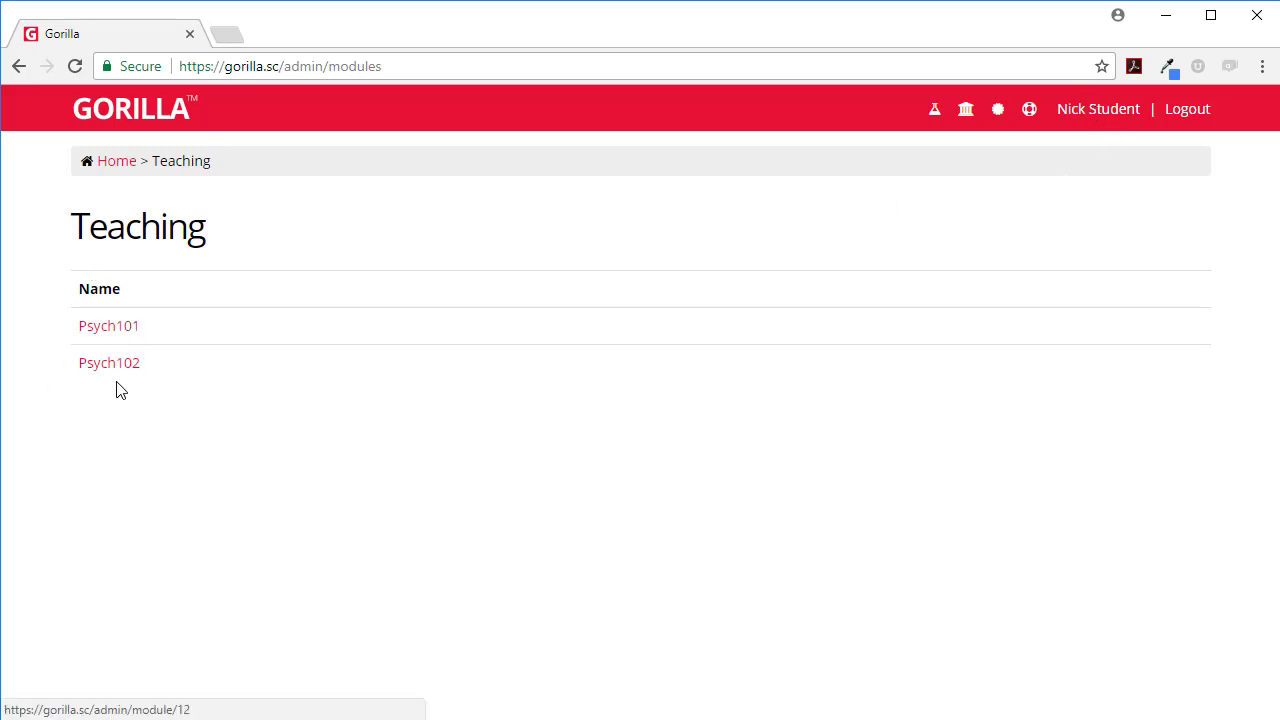
pyautogui.click(108, 324)
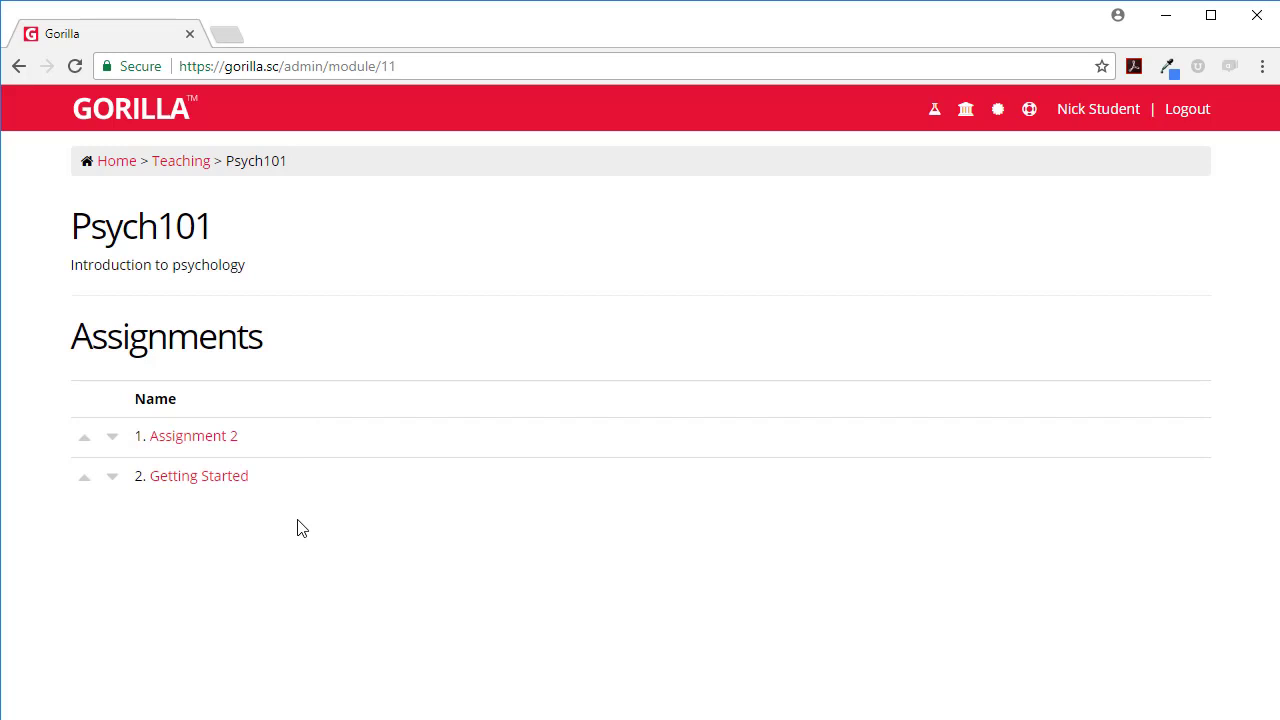
pyautogui.moveTo(198, 476)
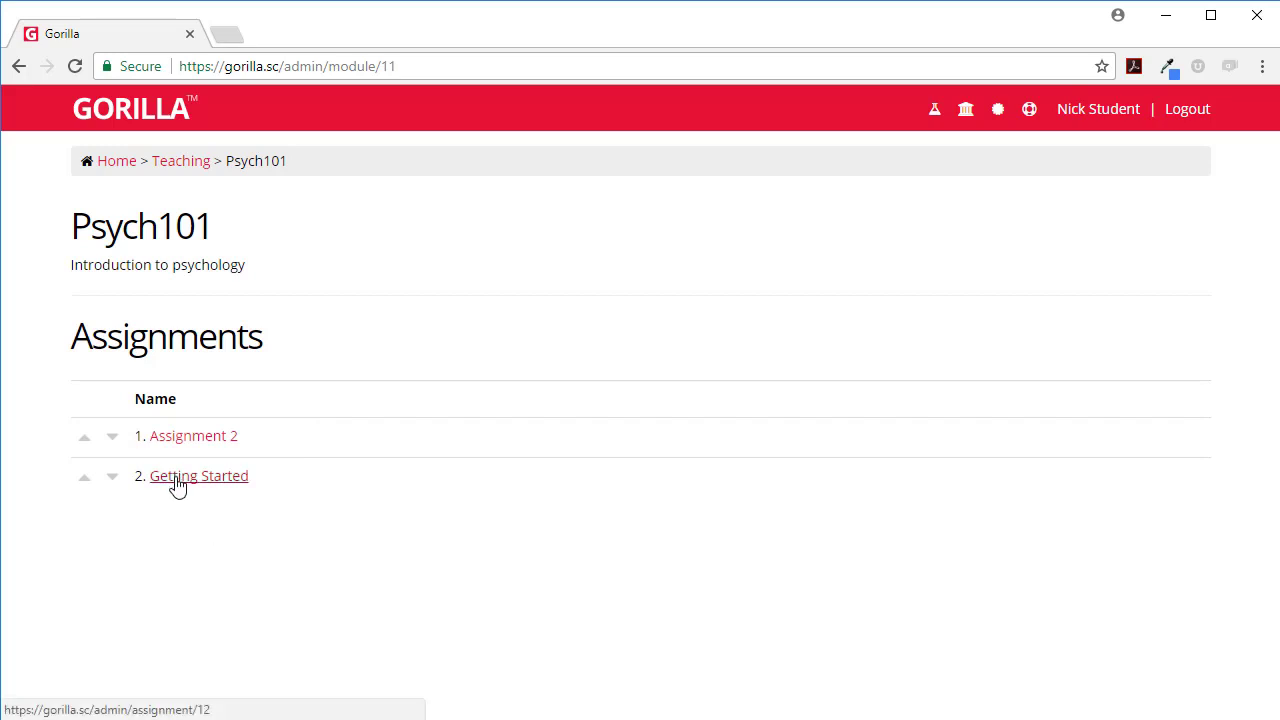
pyautogui.moveTo(240, 540)
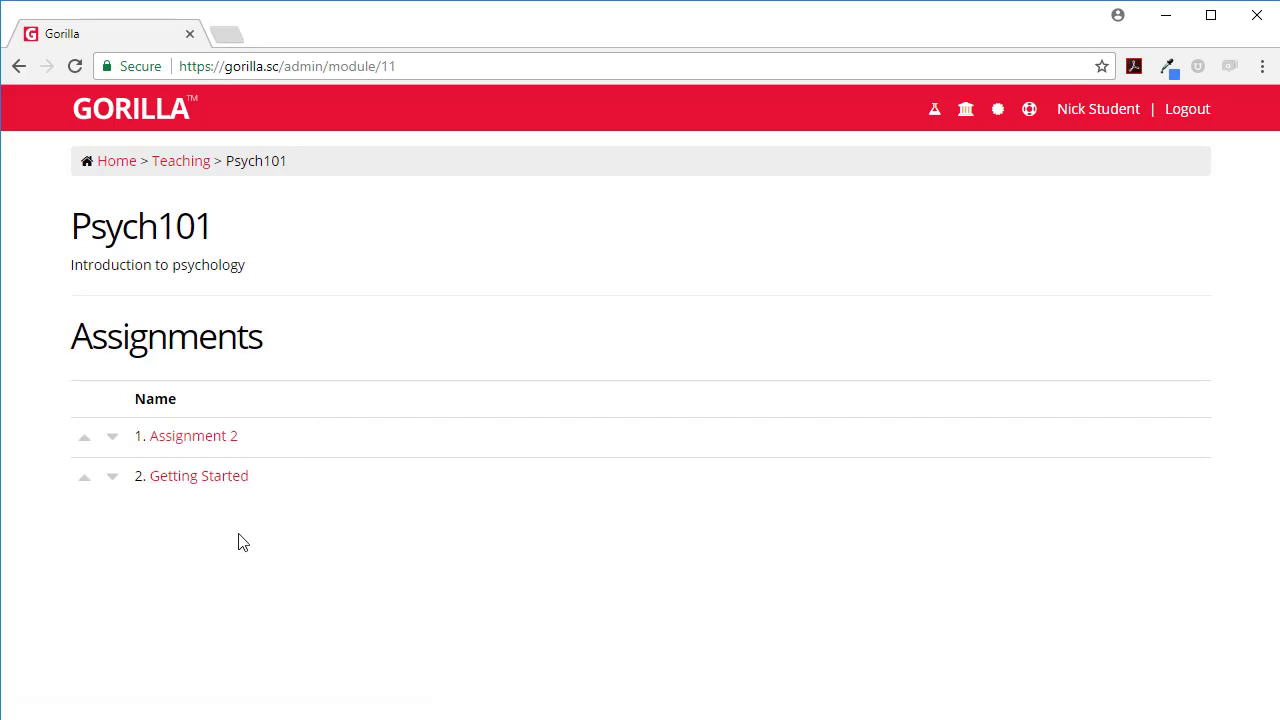
pyautogui.moveTo(228, 562)
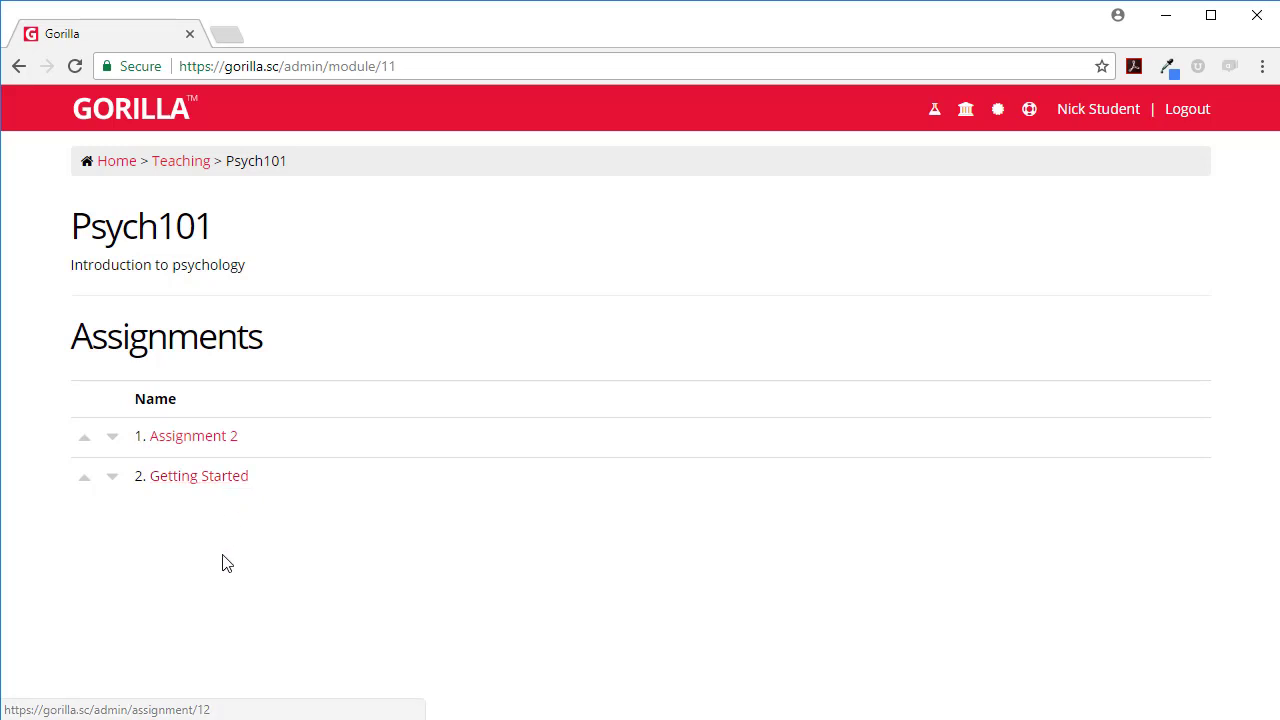
pyautogui.moveTo(240, 518)
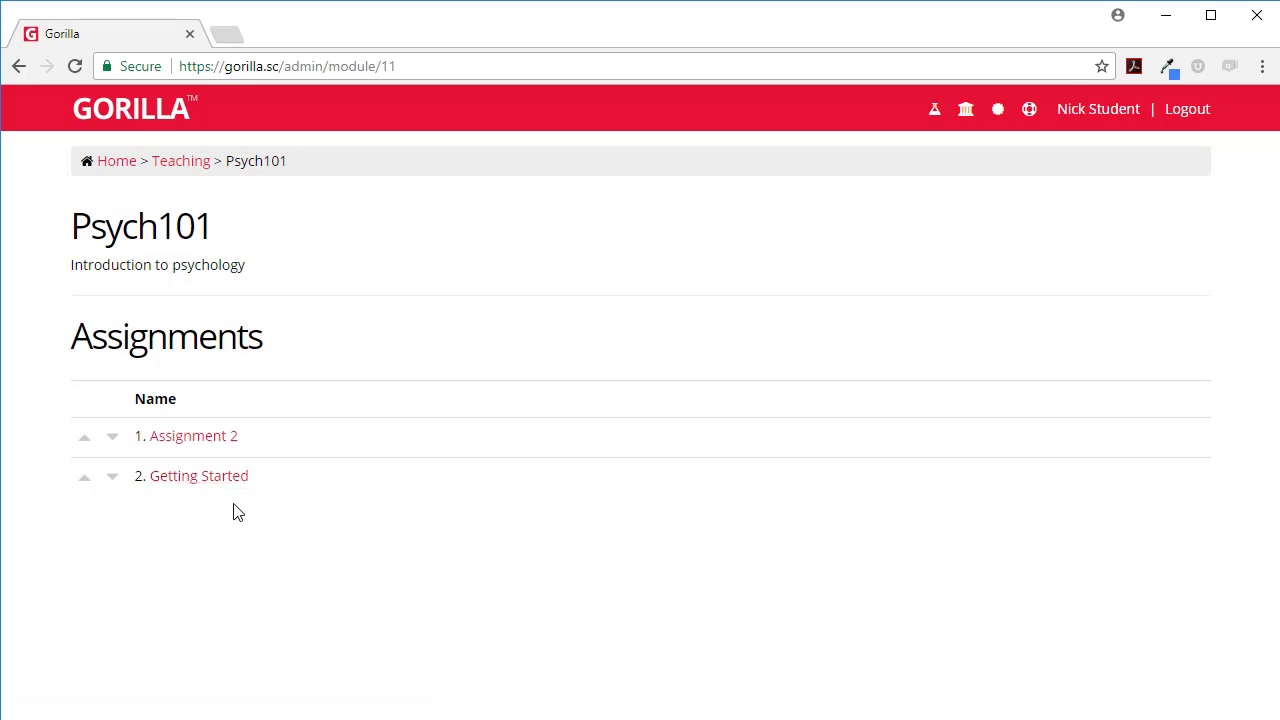
pyautogui.moveTo(198, 476)
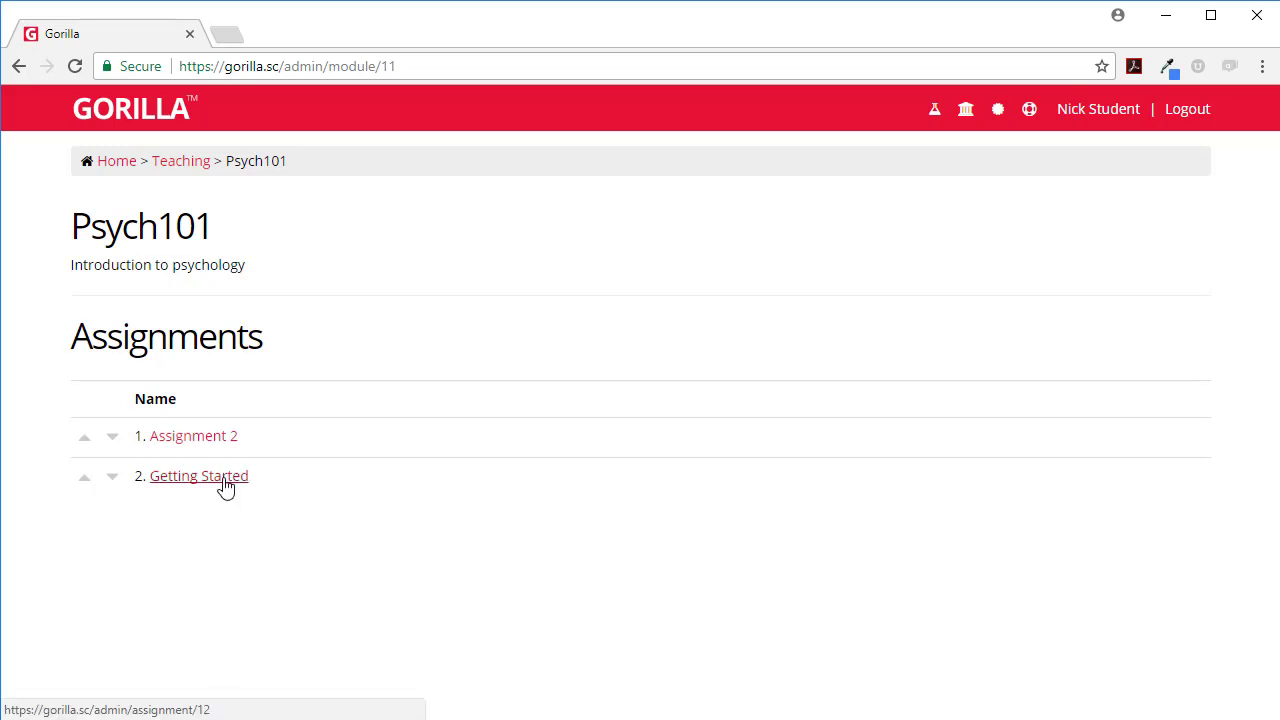
# Step: View the Getting Started assignment's Materials, listing the Psych101 Getting Started project
pyautogui.click(198, 476)
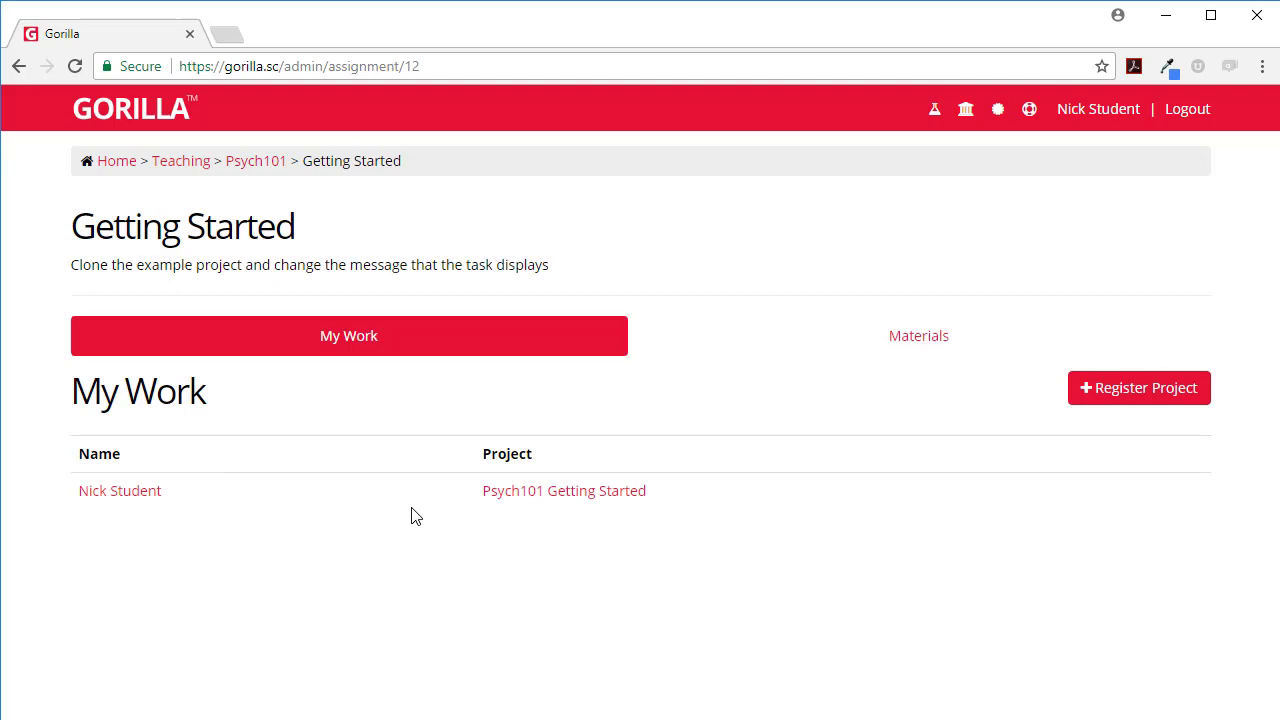
pyautogui.moveTo(378, 344)
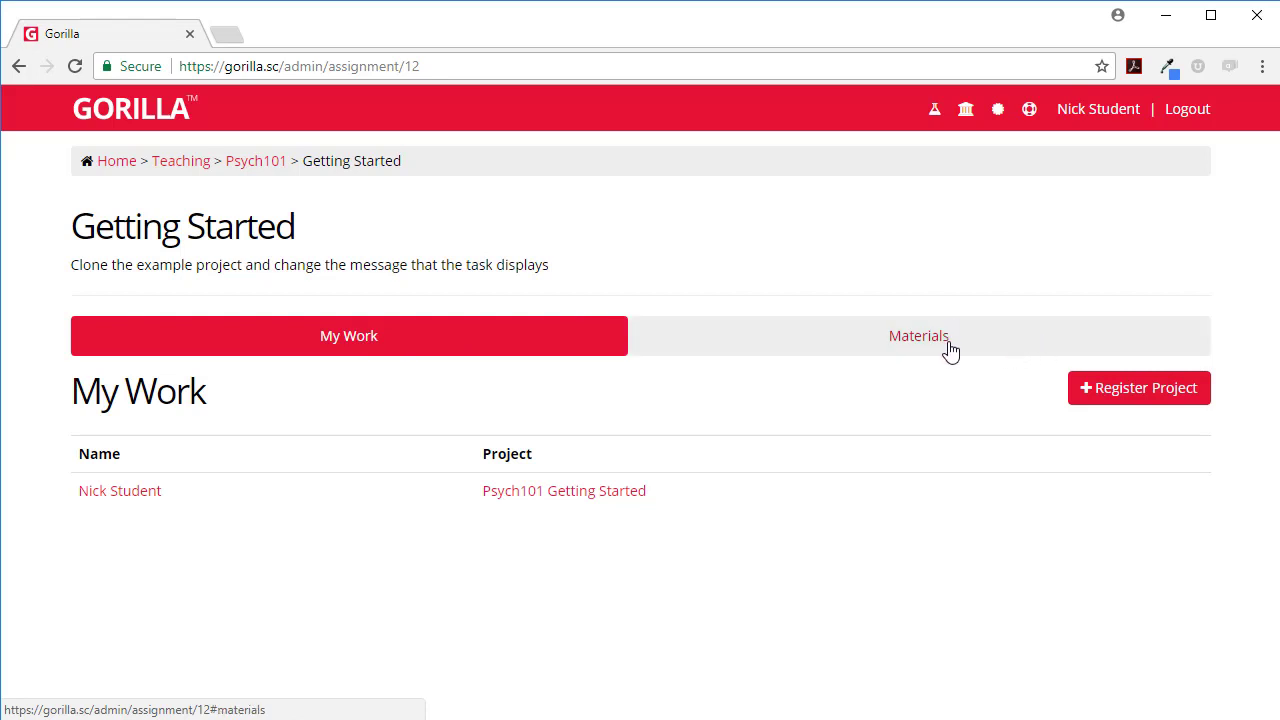
pyautogui.click(918, 336)
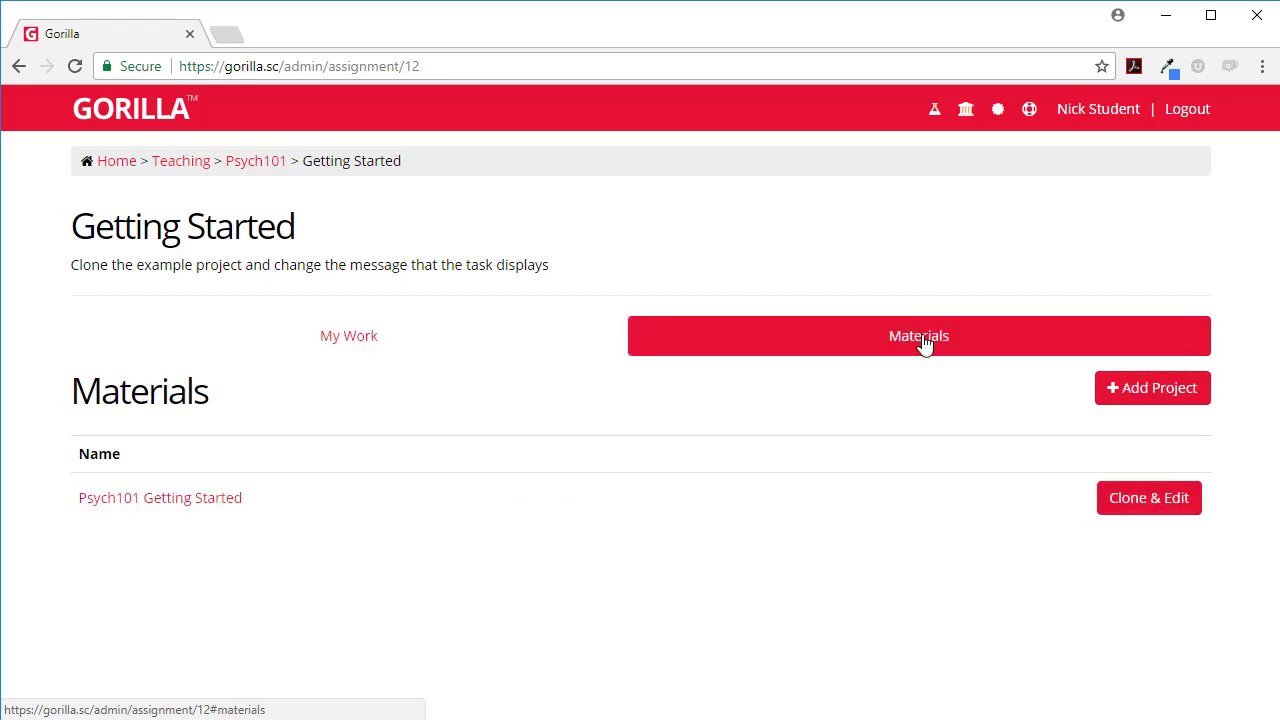
pyautogui.moveTo(1144, 512)
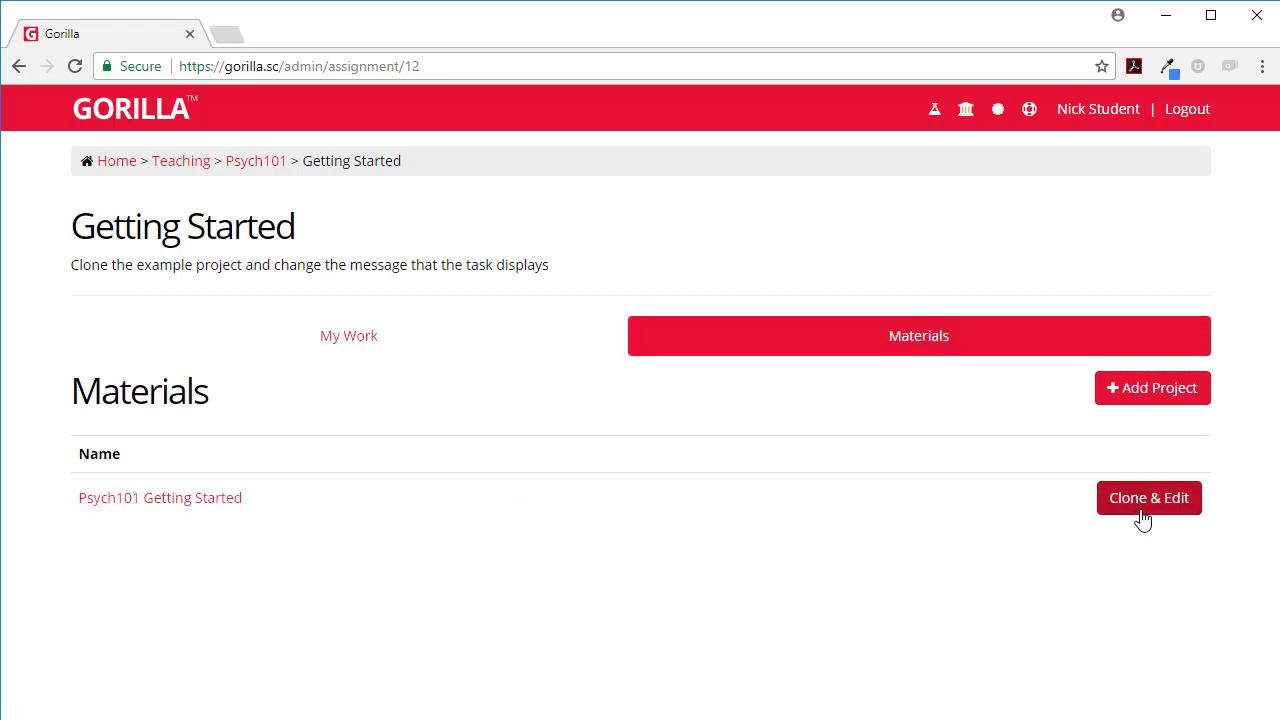
pyautogui.moveTo(160, 496)
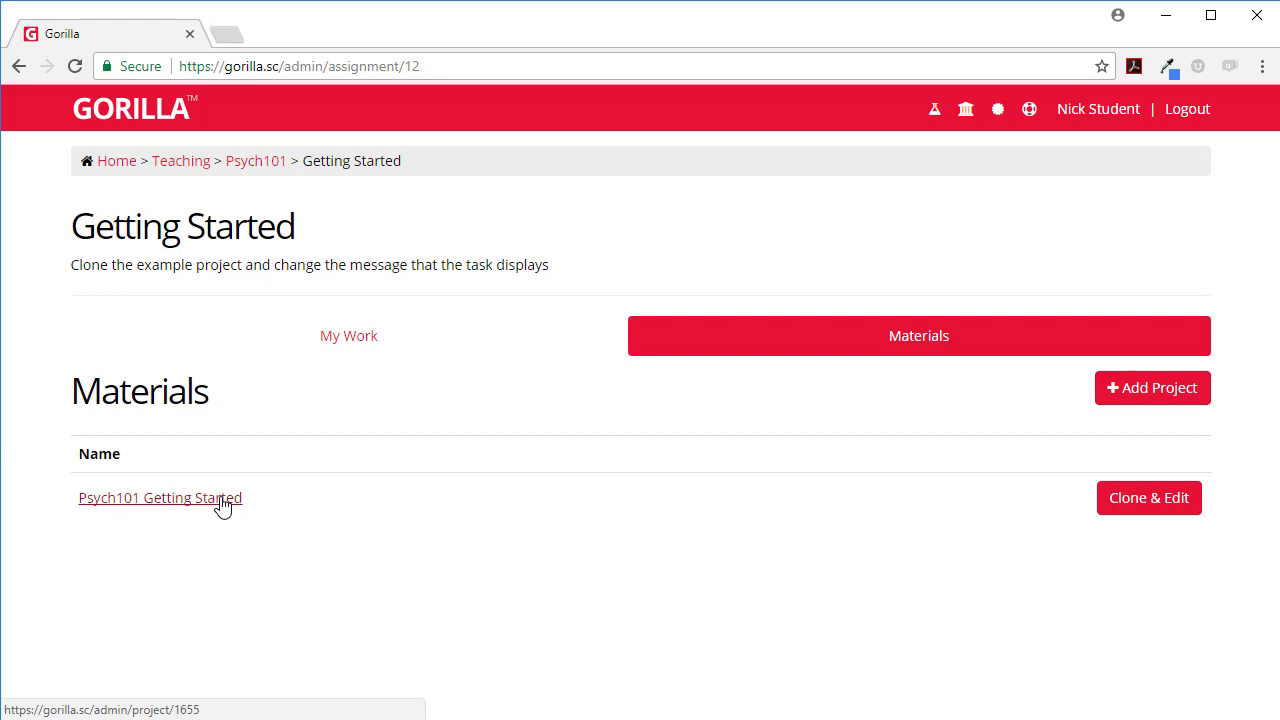
pyautogui.moveTo(1148, 498)
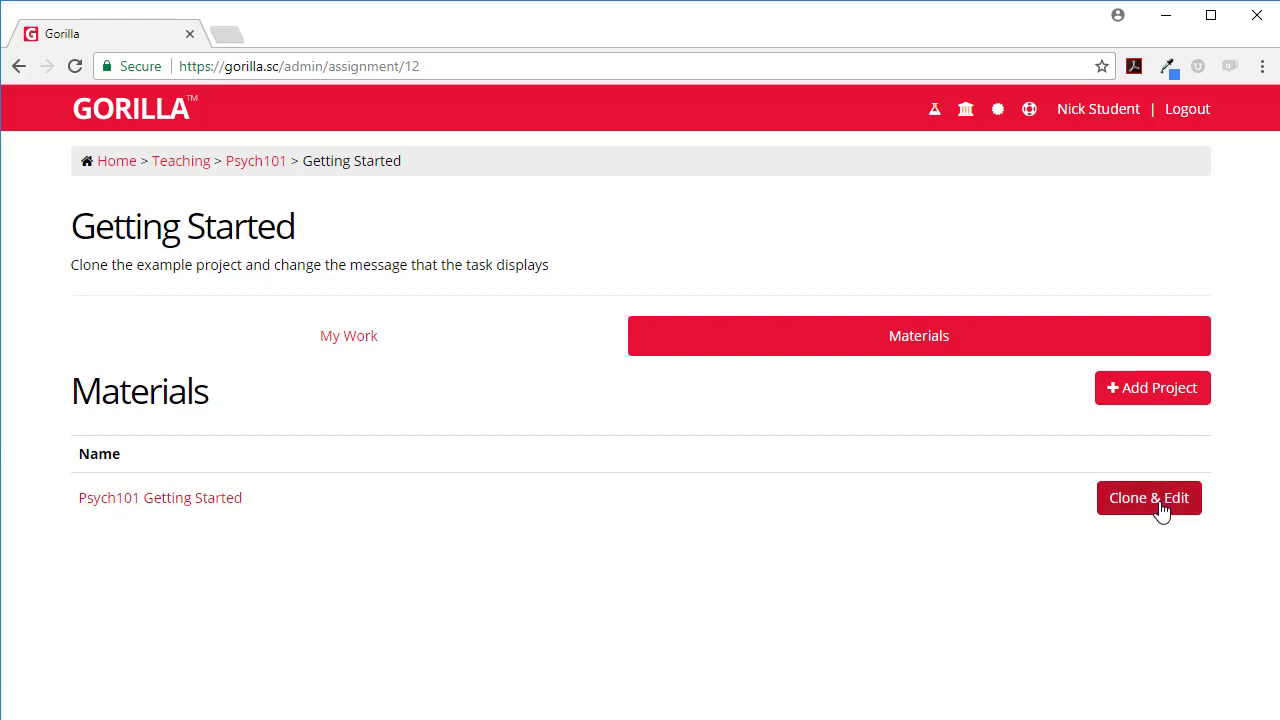
# Step: Start a Clone & Edit of the project named 'Psych101 Getting Started (my copy)', kept attached to the assignment
pyautogui.click(1148, 496)
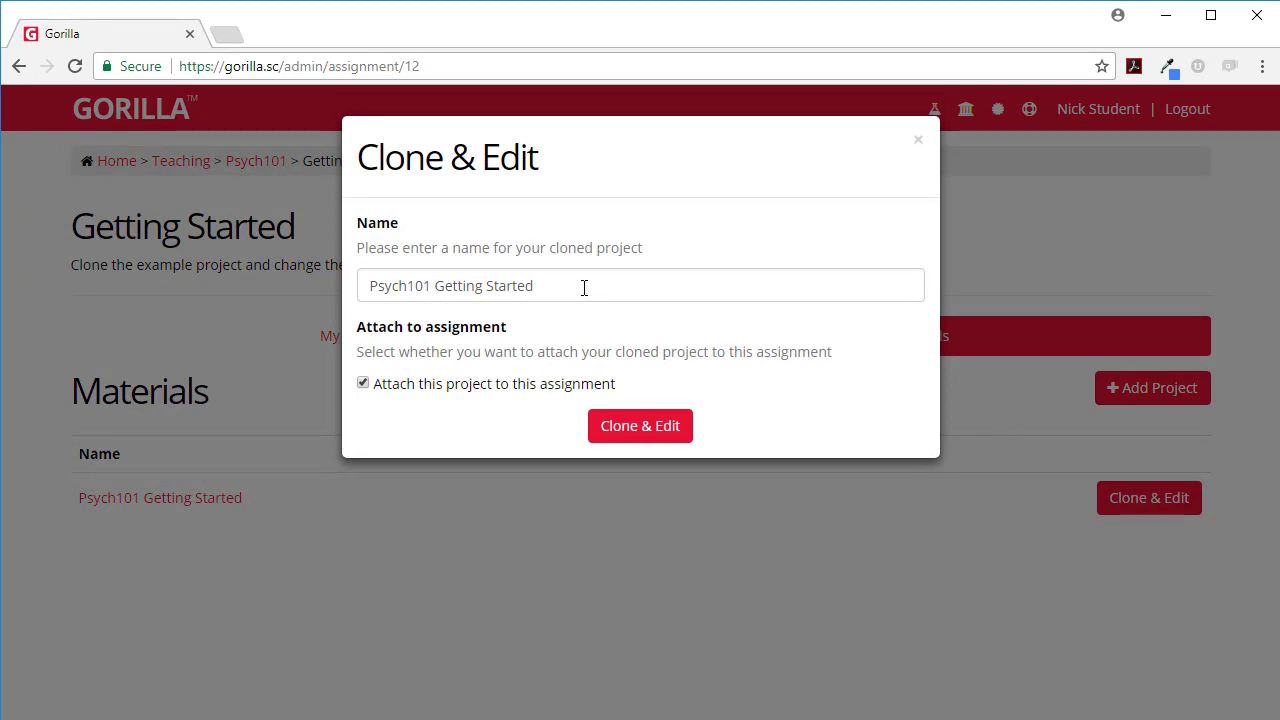
pyautogui.moveTo(350, 408)
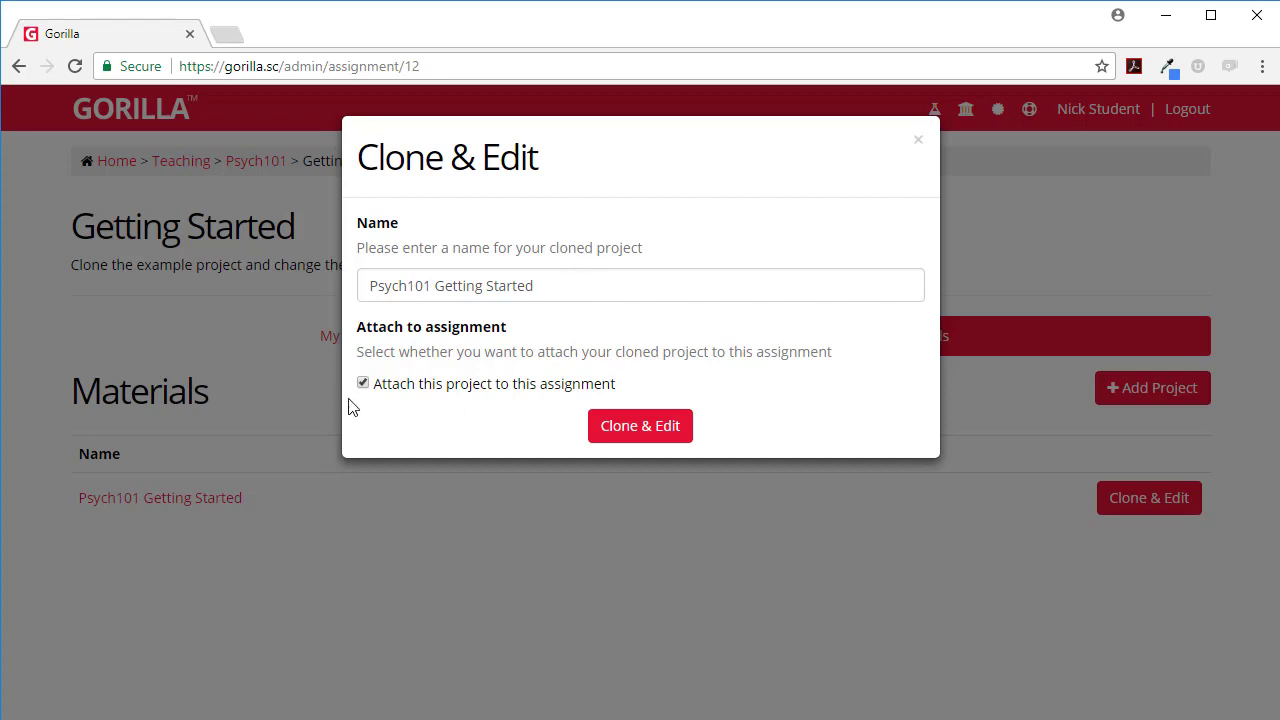
pyautogui.moveTo(398, 400)
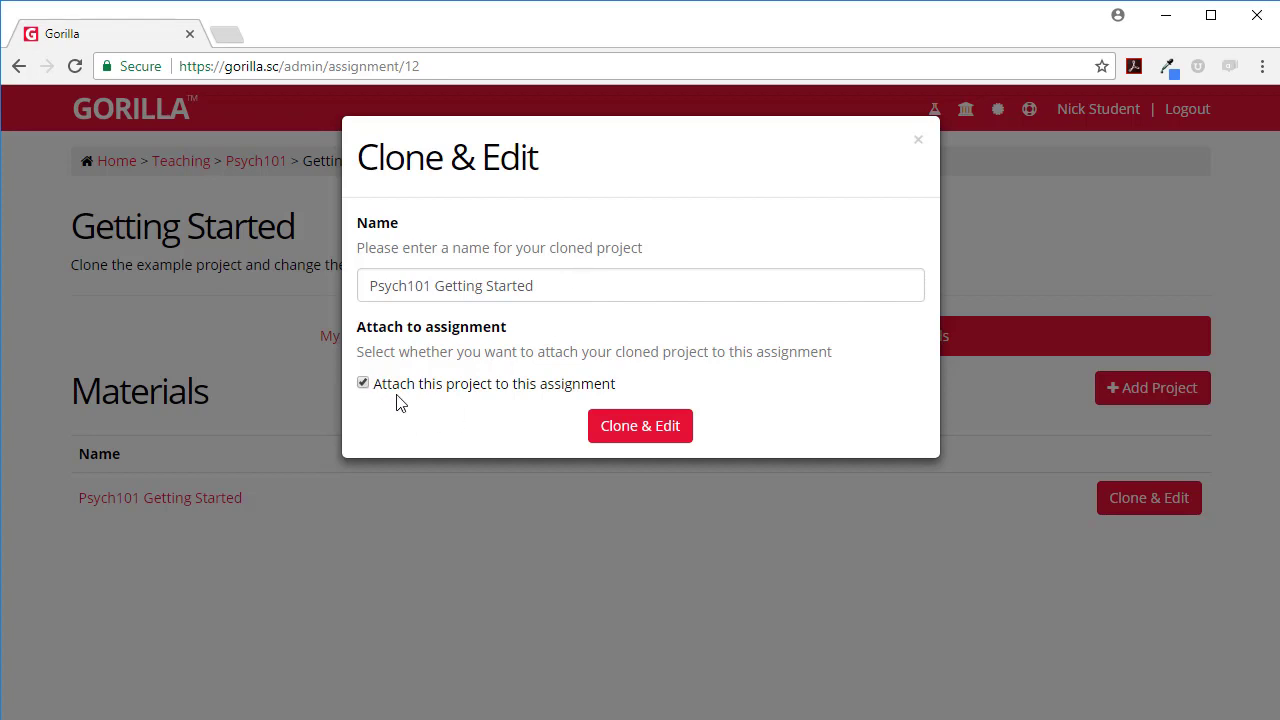
pyautogui.moveTo(396, 376)
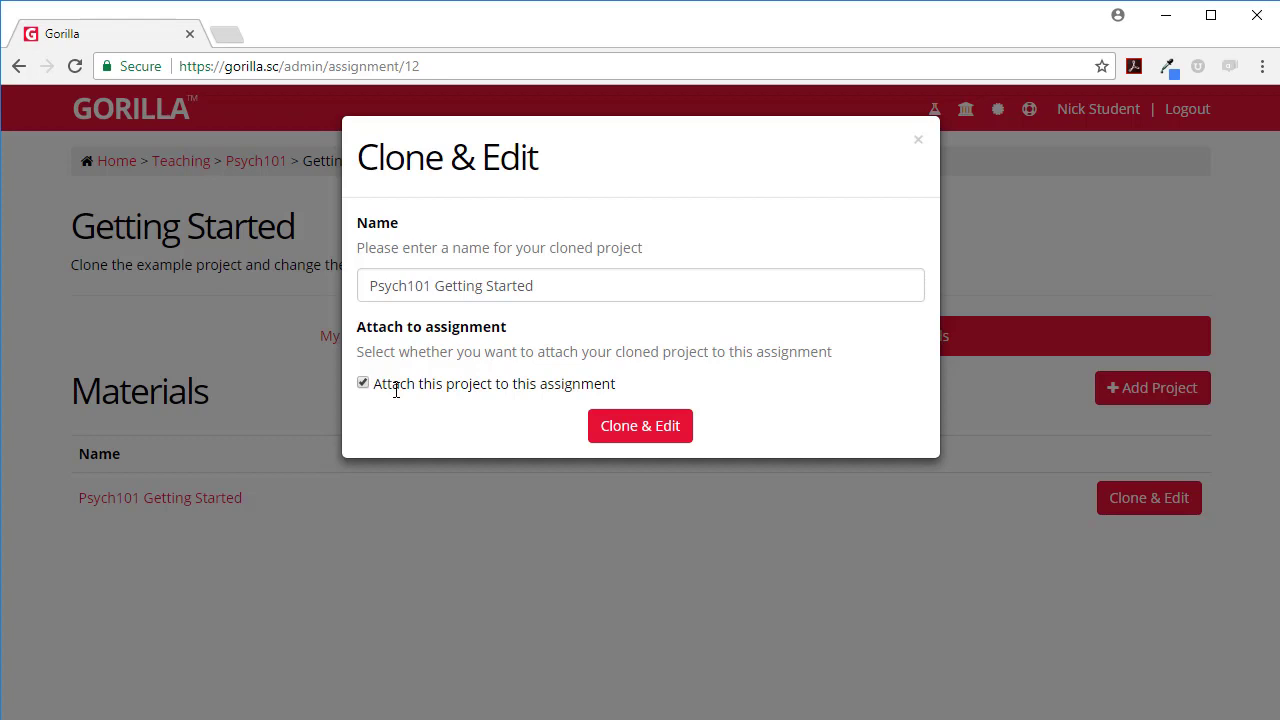
pyautogui.moveTo(444, 352)
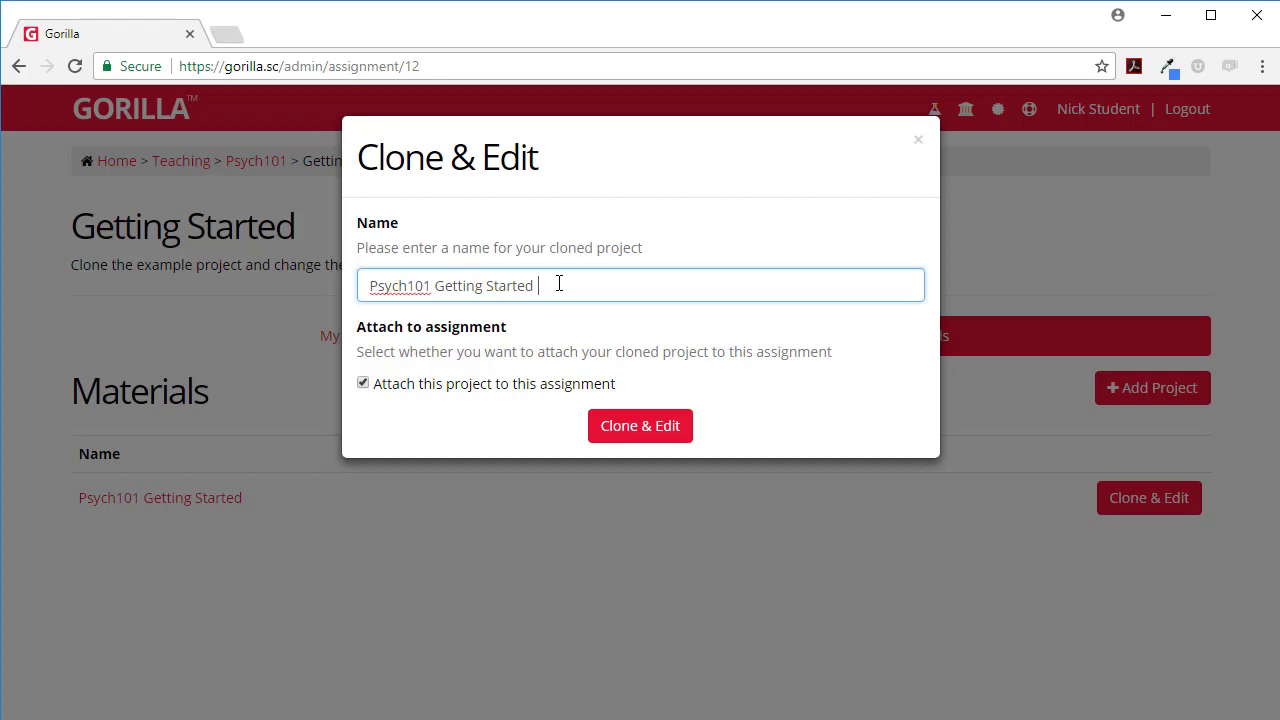
pyautogui.write('(my copy)')
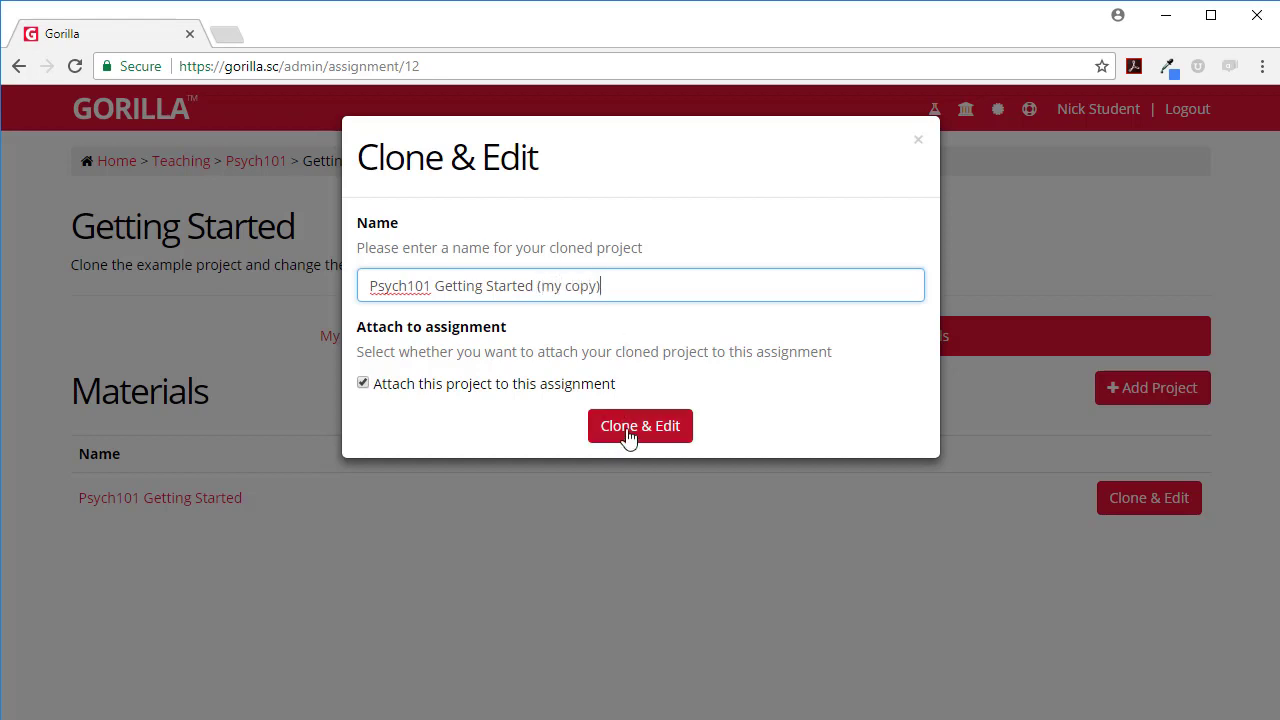
# Step: Create the cloned project, browse its Example Task and Example Experiment, and return to the overview
pyautogui.click(640, 424)
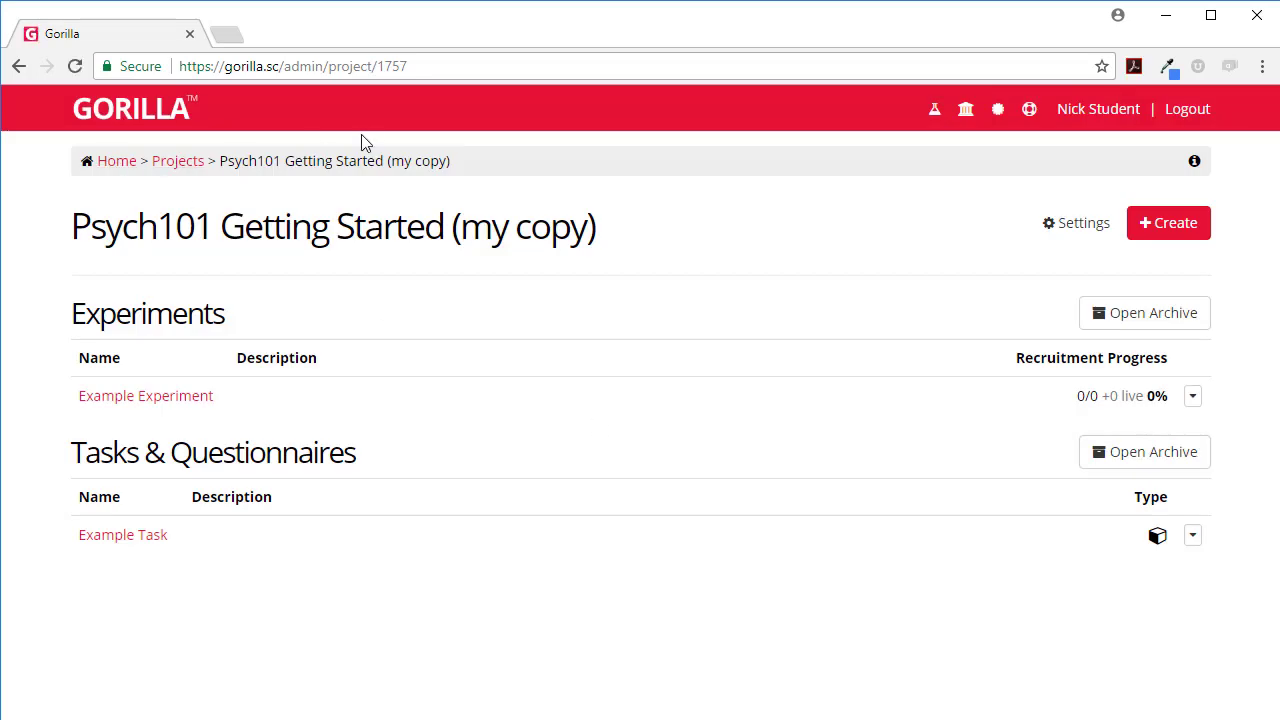
pyautogui.moveTo(264, 180)
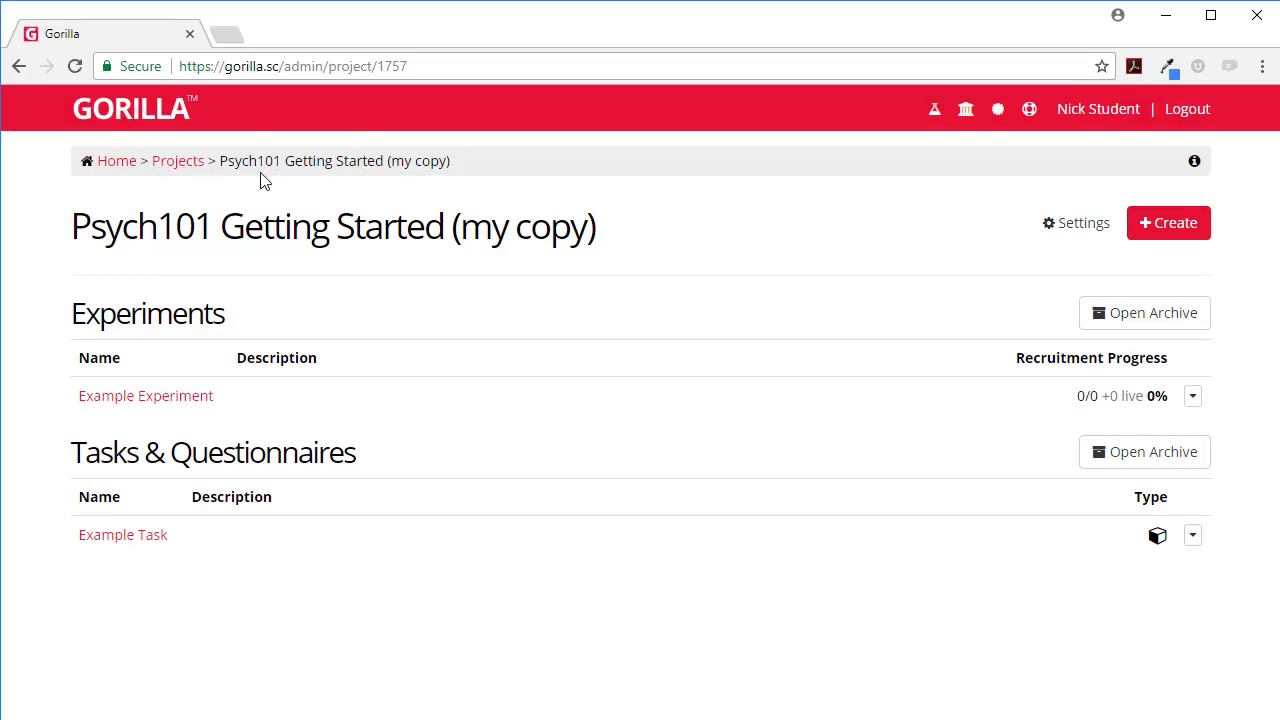
pyautogui.moveTo(122, 534)
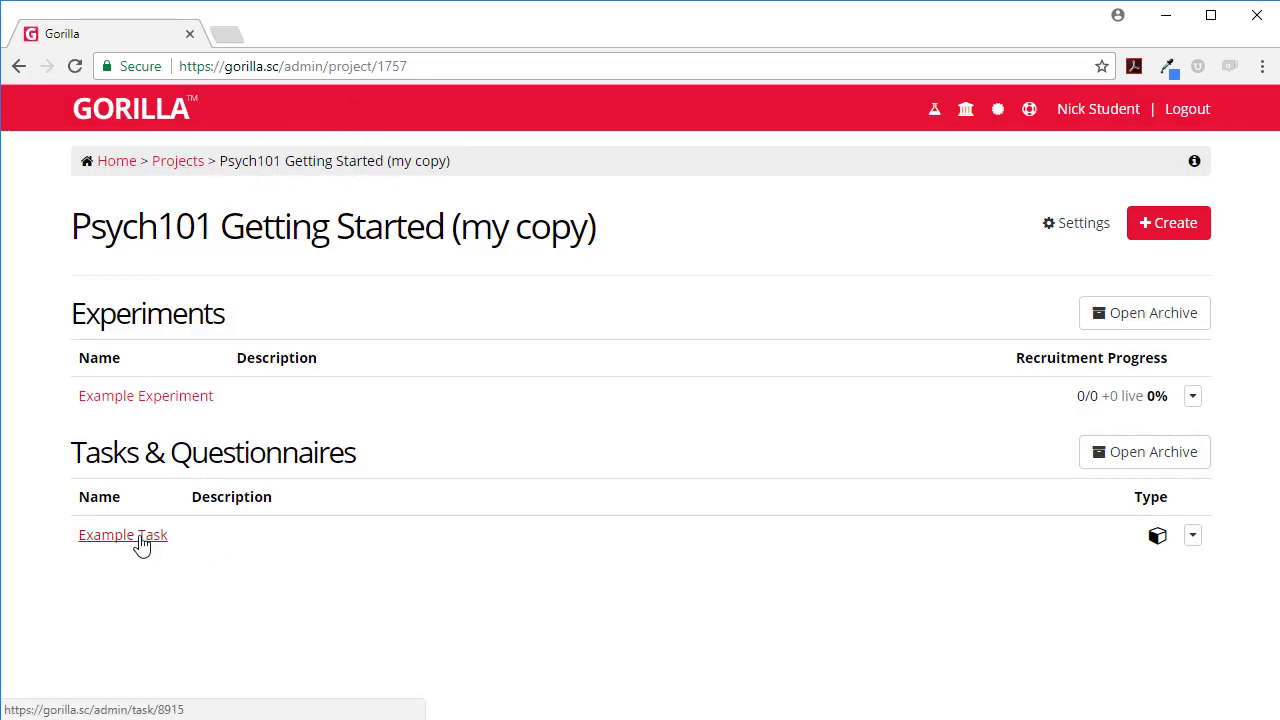
pyautogui.click(122, 534)
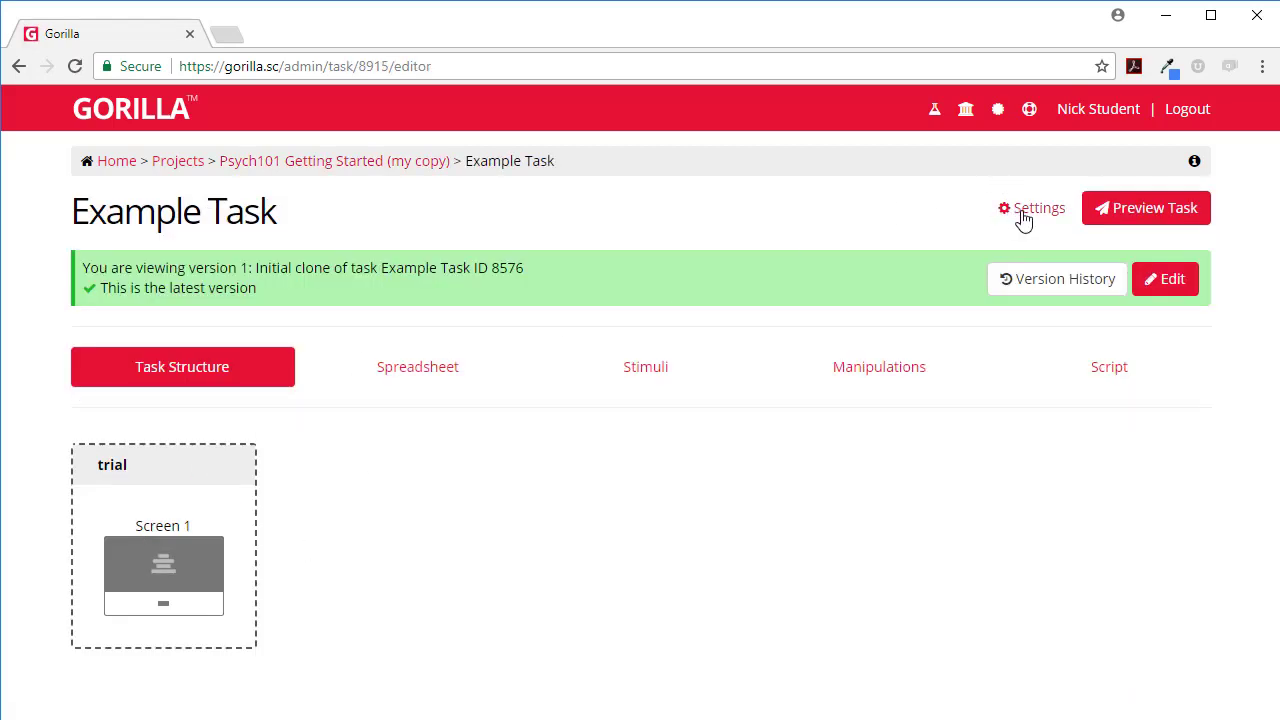
pyautogui.click(1032, 208)
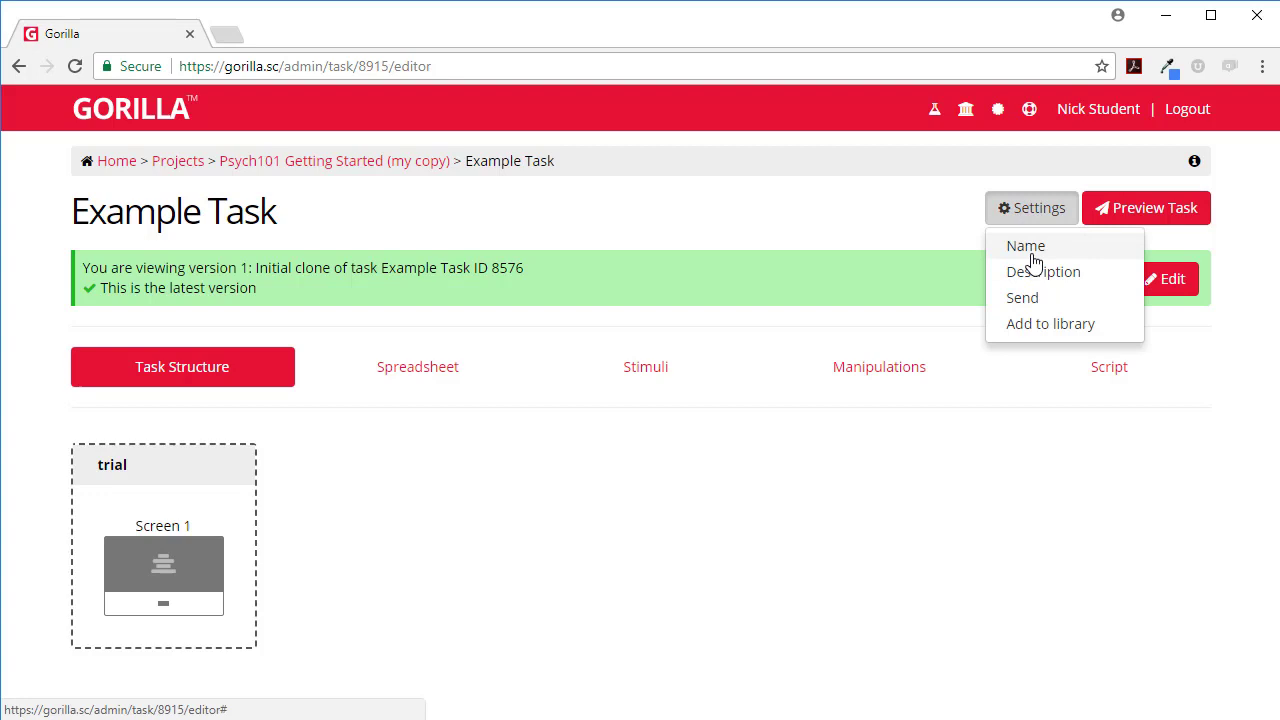
pyautogui.moveTo(1010, 244)
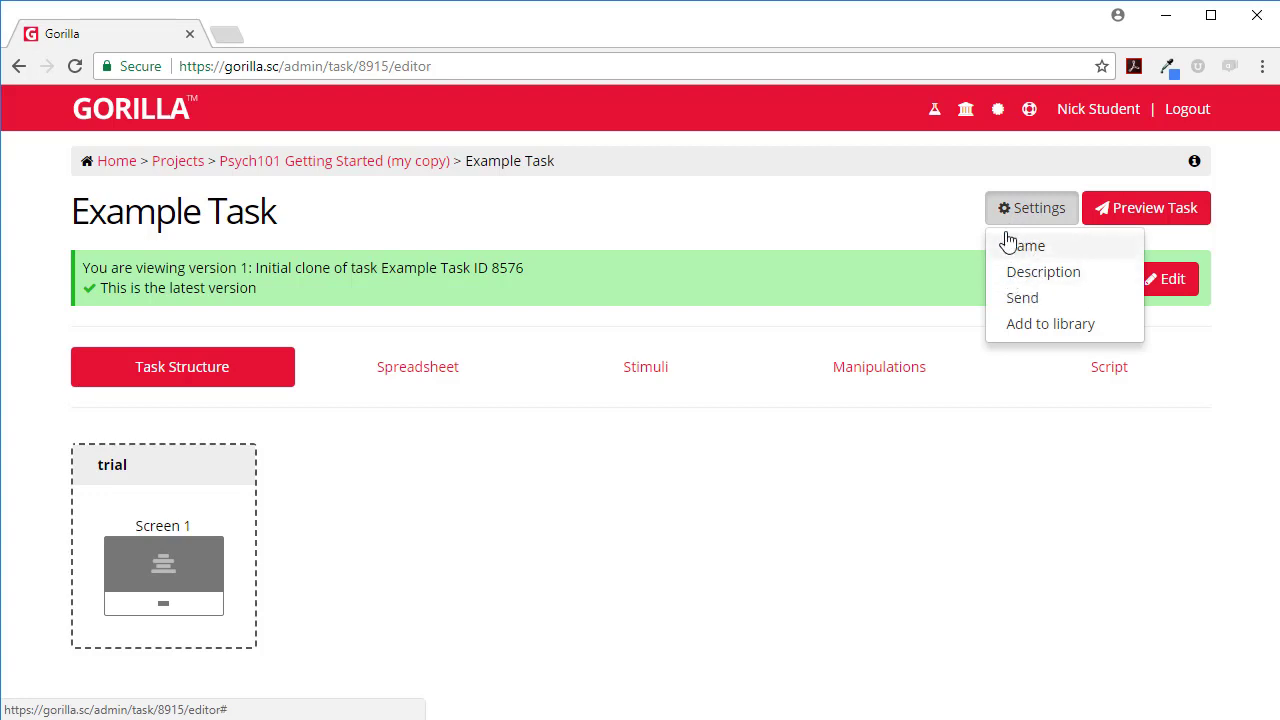
pyautogui.moveTo(388, 170)
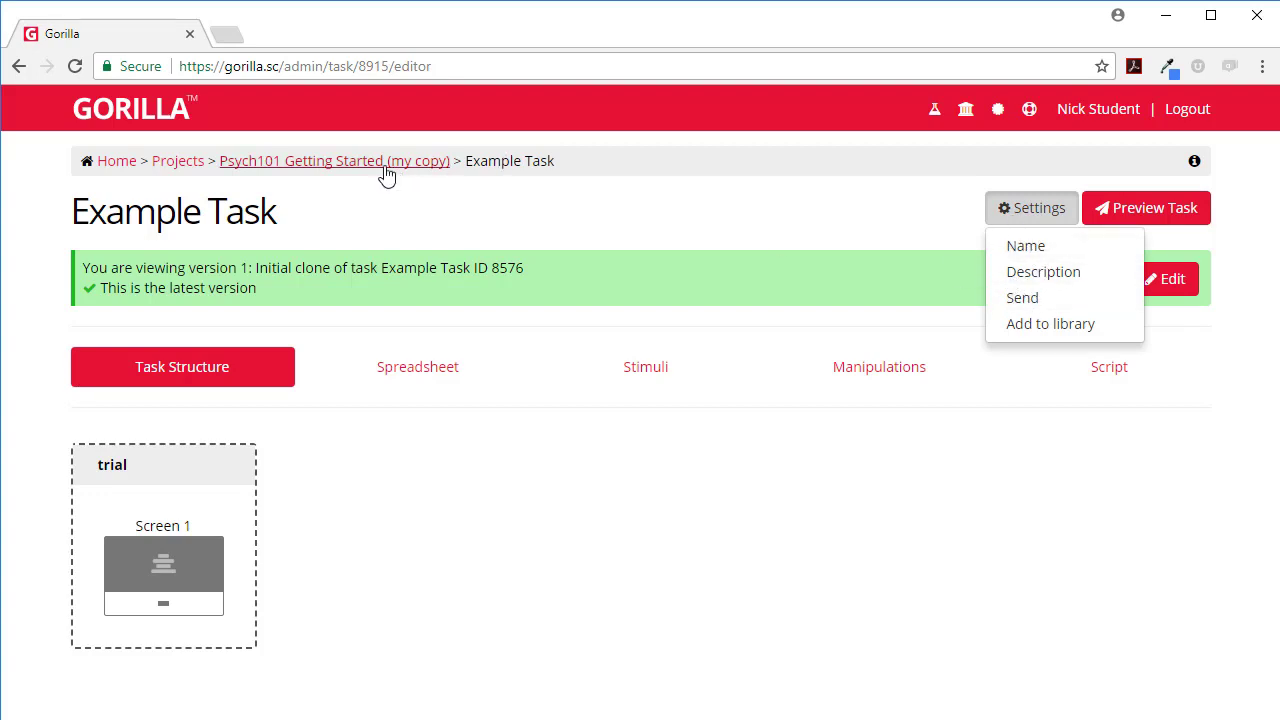
pyautogui.moveTo(404, 170)
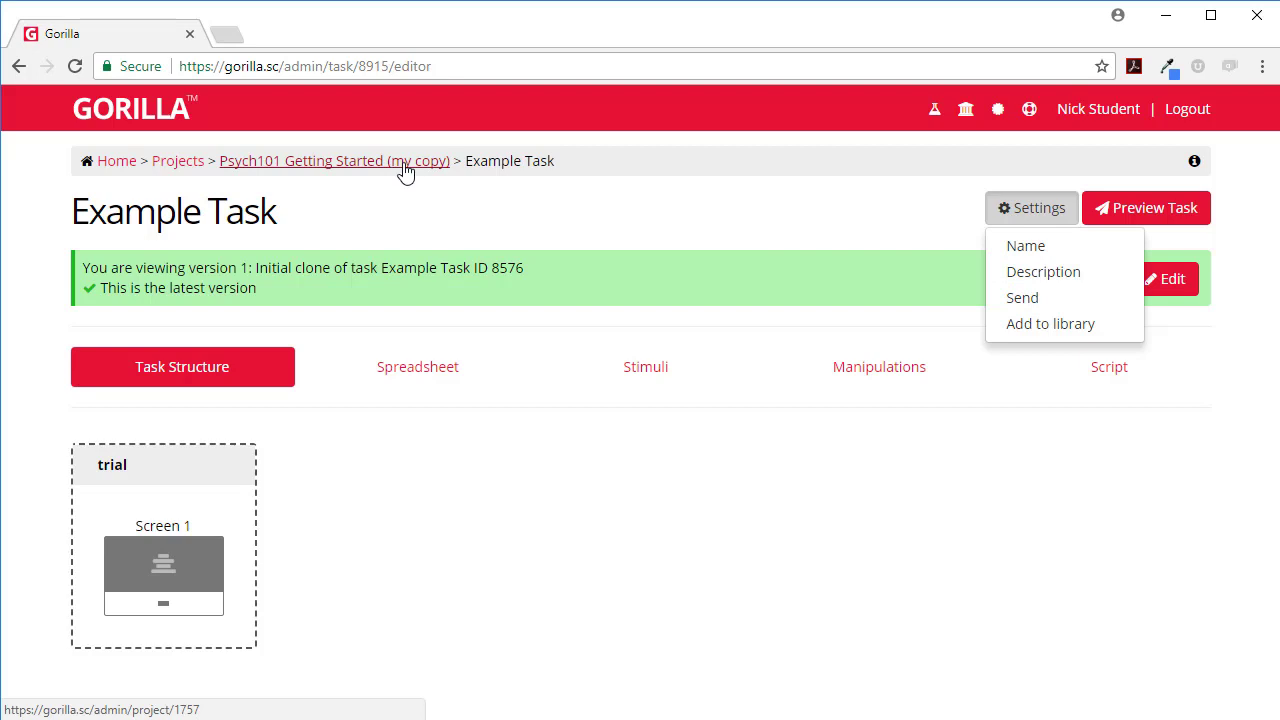
pyautogui.click(334, 160)
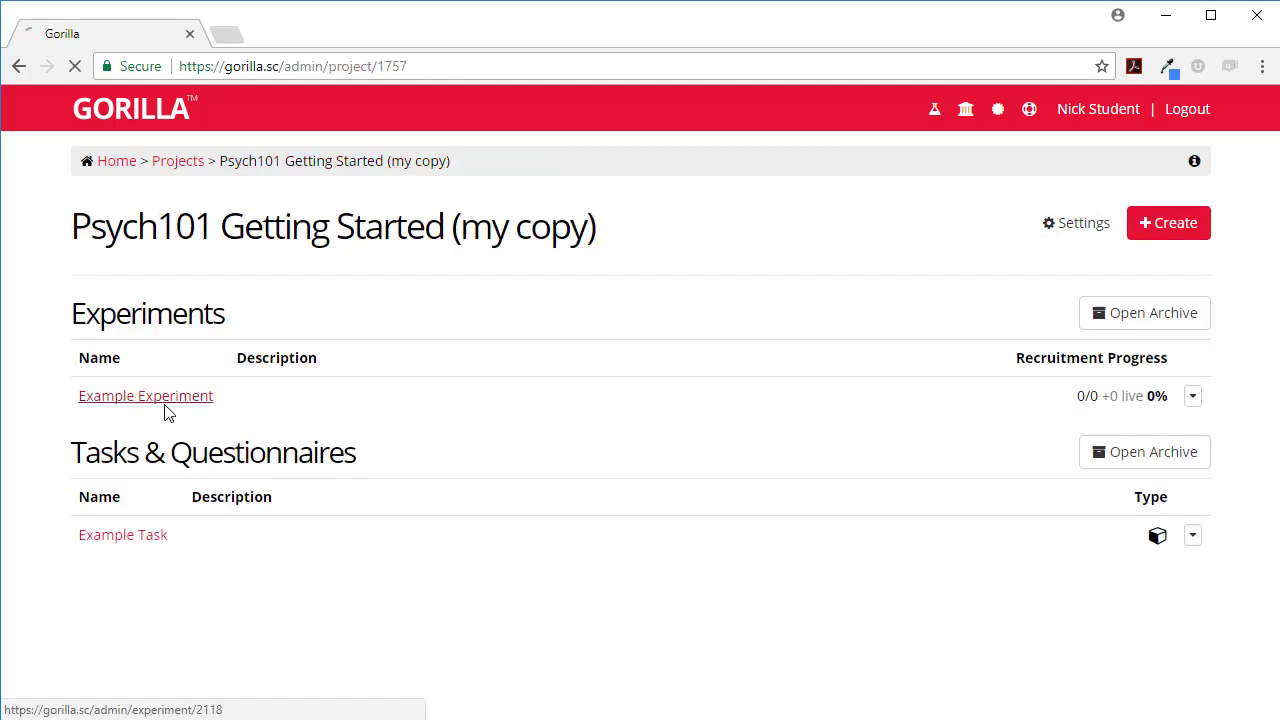
pyautogui.click(144, 396)
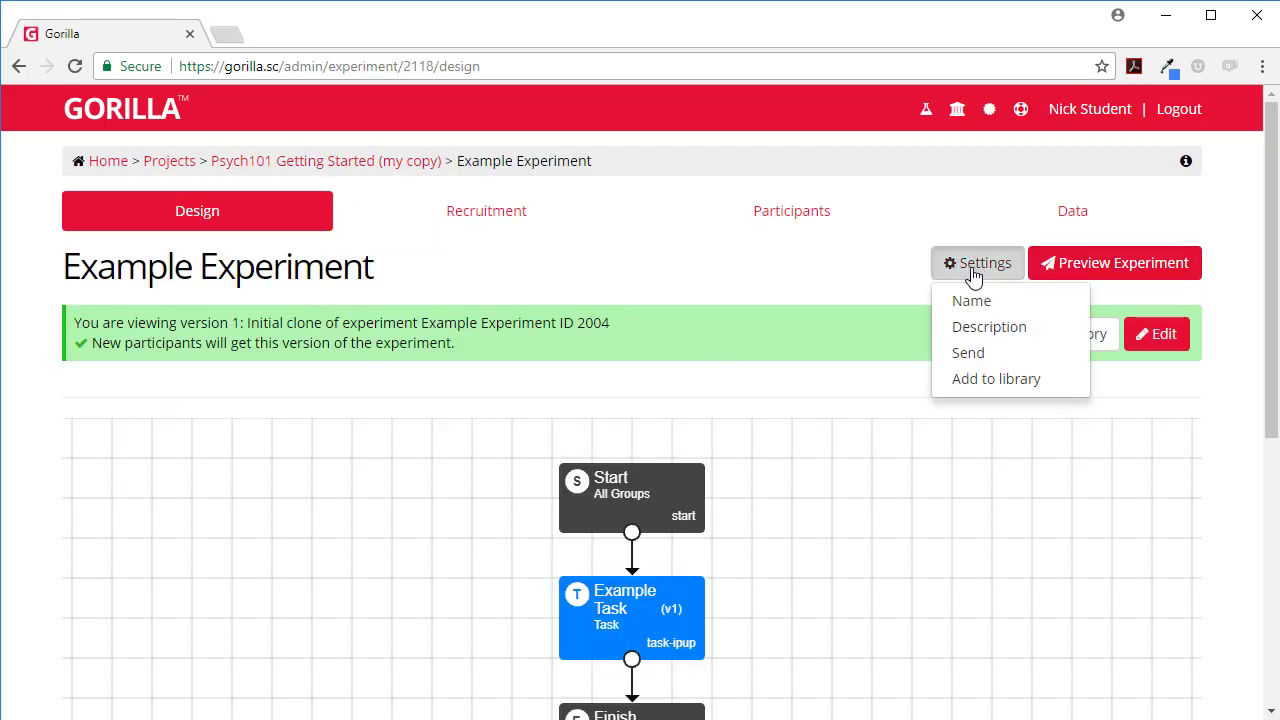
pyautogui.moveTo(972, 300)
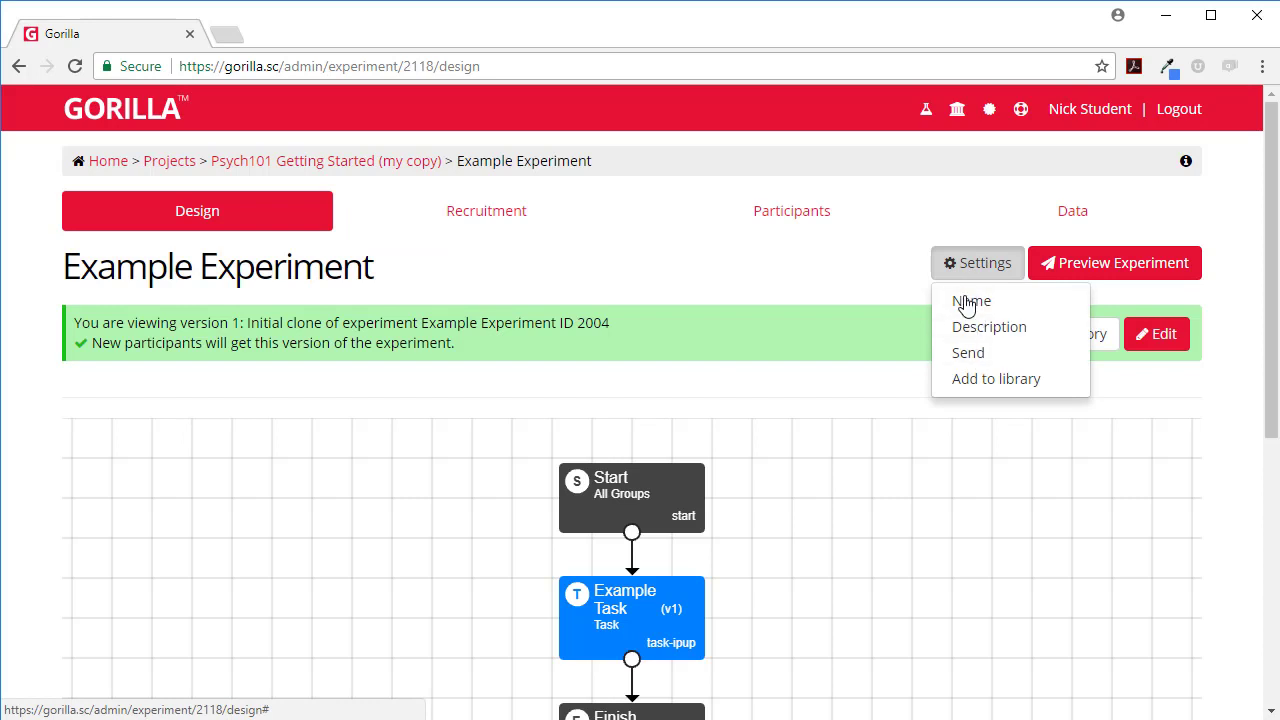
pyautogui.click(324, 160)
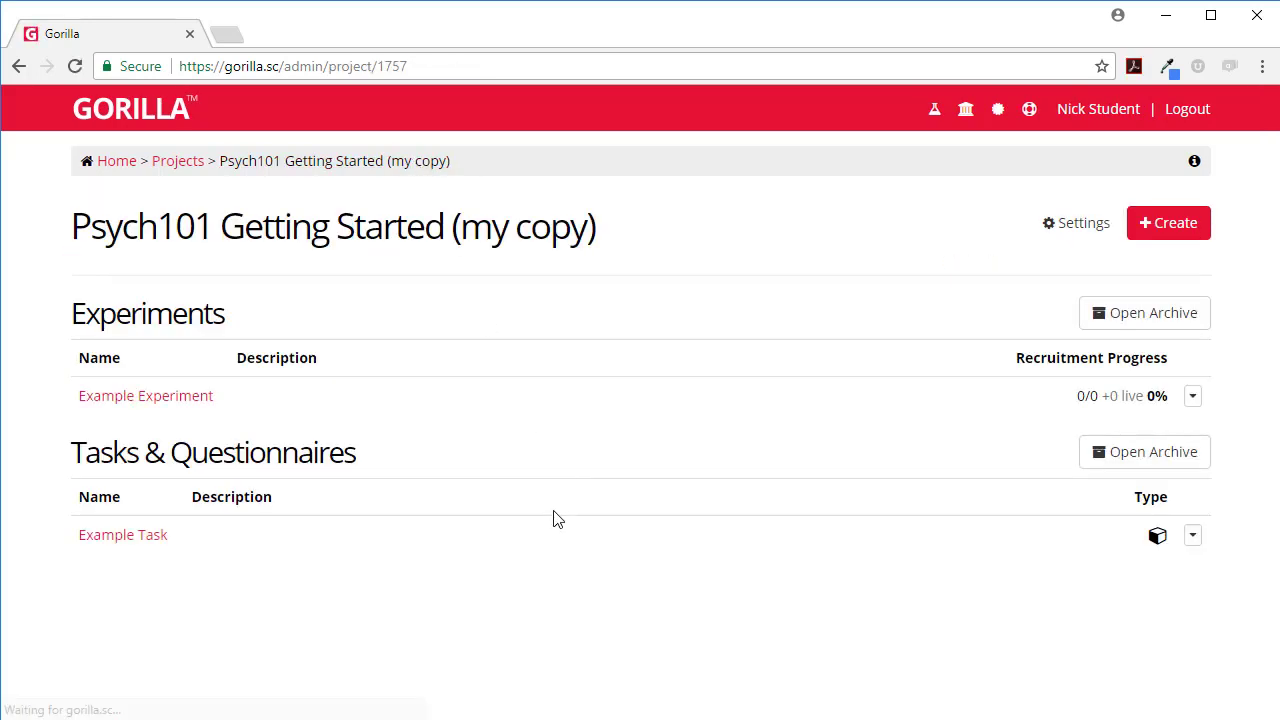
pyautogui.moveTo(144, 396)
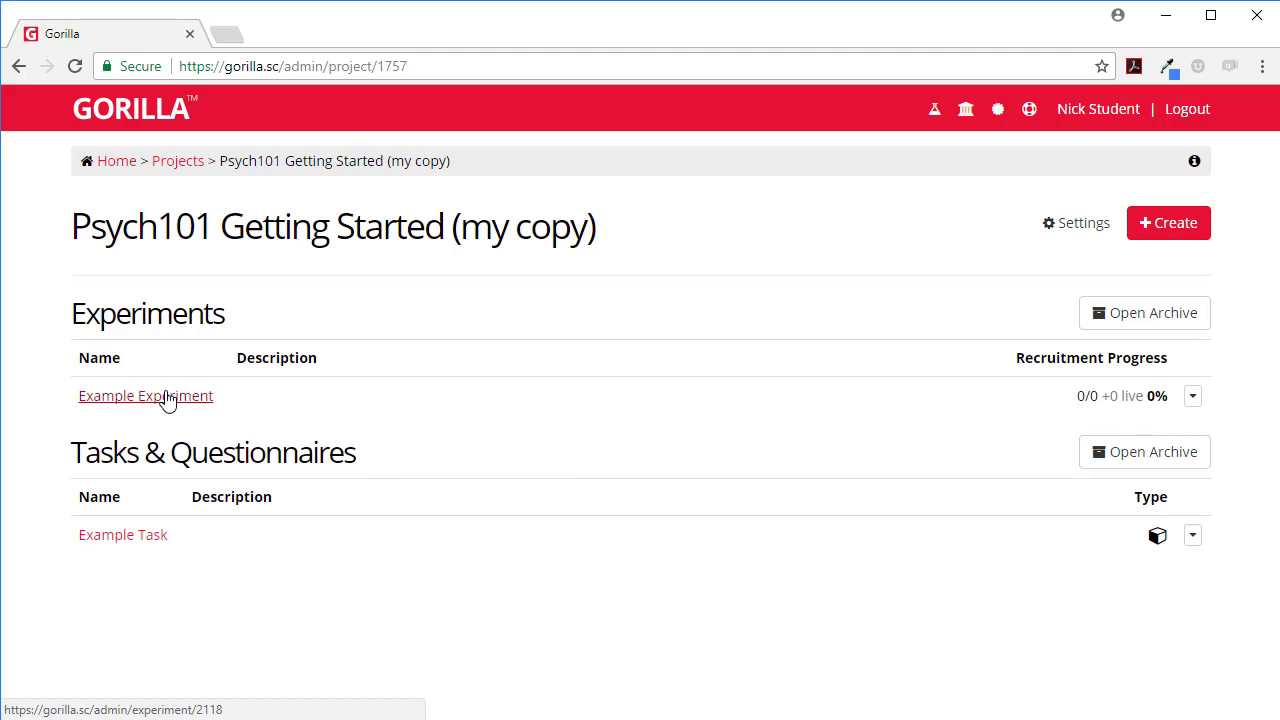
pyautogui.moveTo(178, 160)
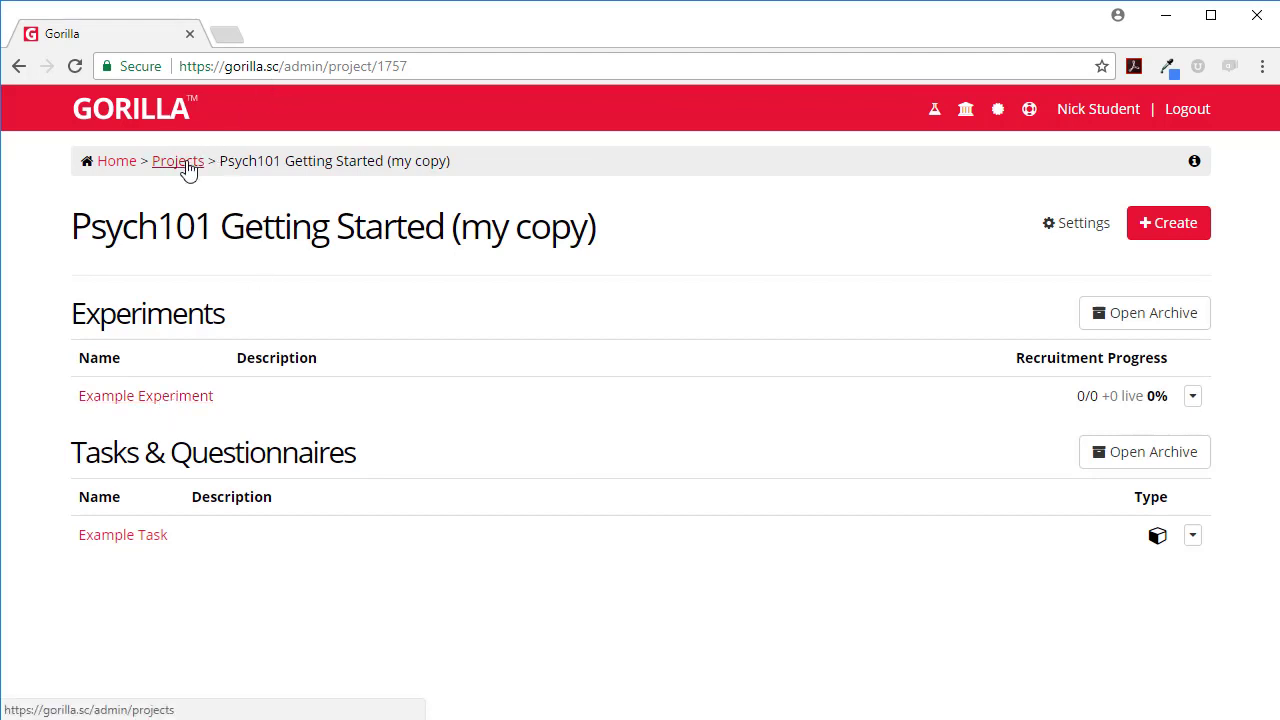
pyautogui.moveTo(184, 206)
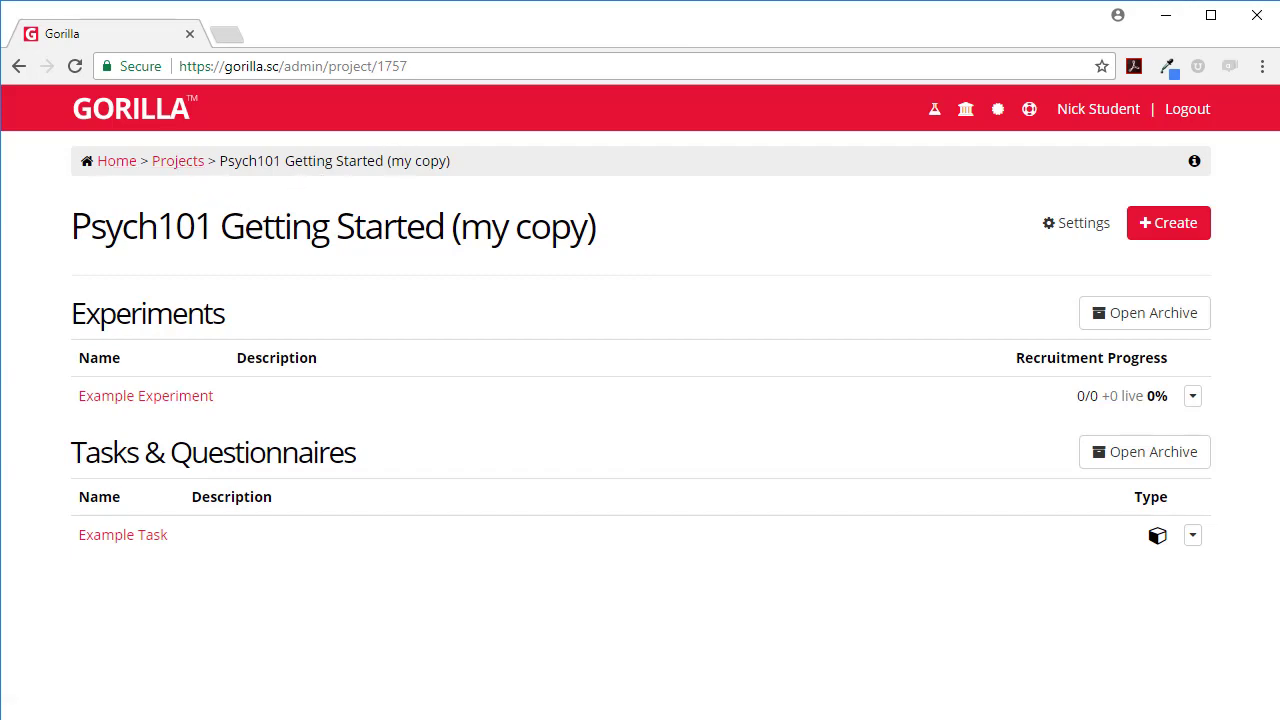
# Step: Start a Create > Clone Existing of type Task, reaching the clone-task form
pyautogui.click(1168, 222)
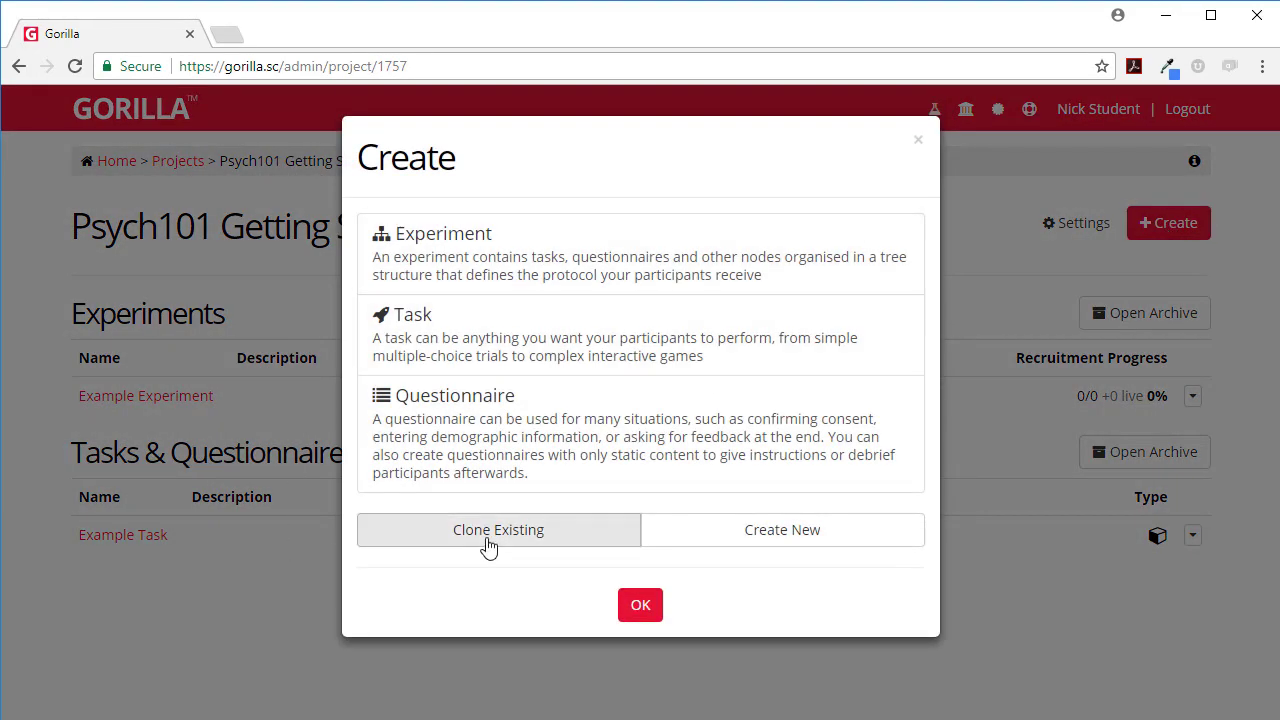
pyautogui.click(498, 528)
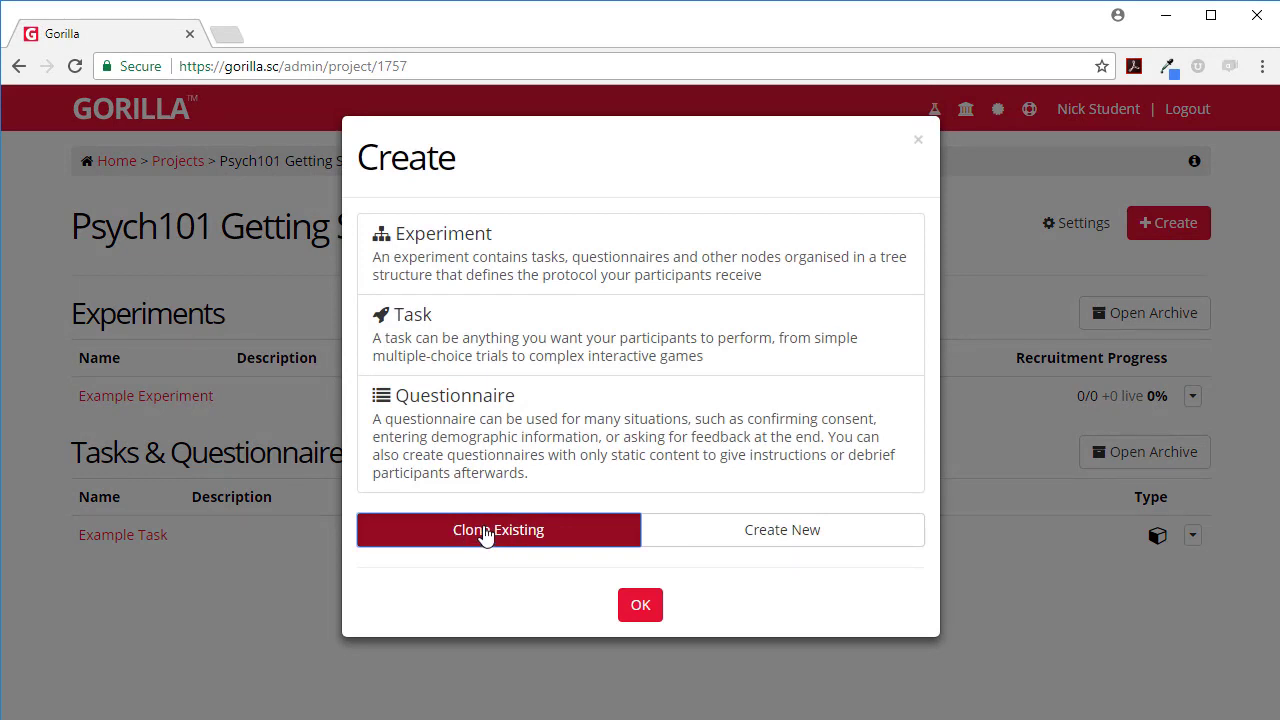
pyautogui.moveTo(510, 420)
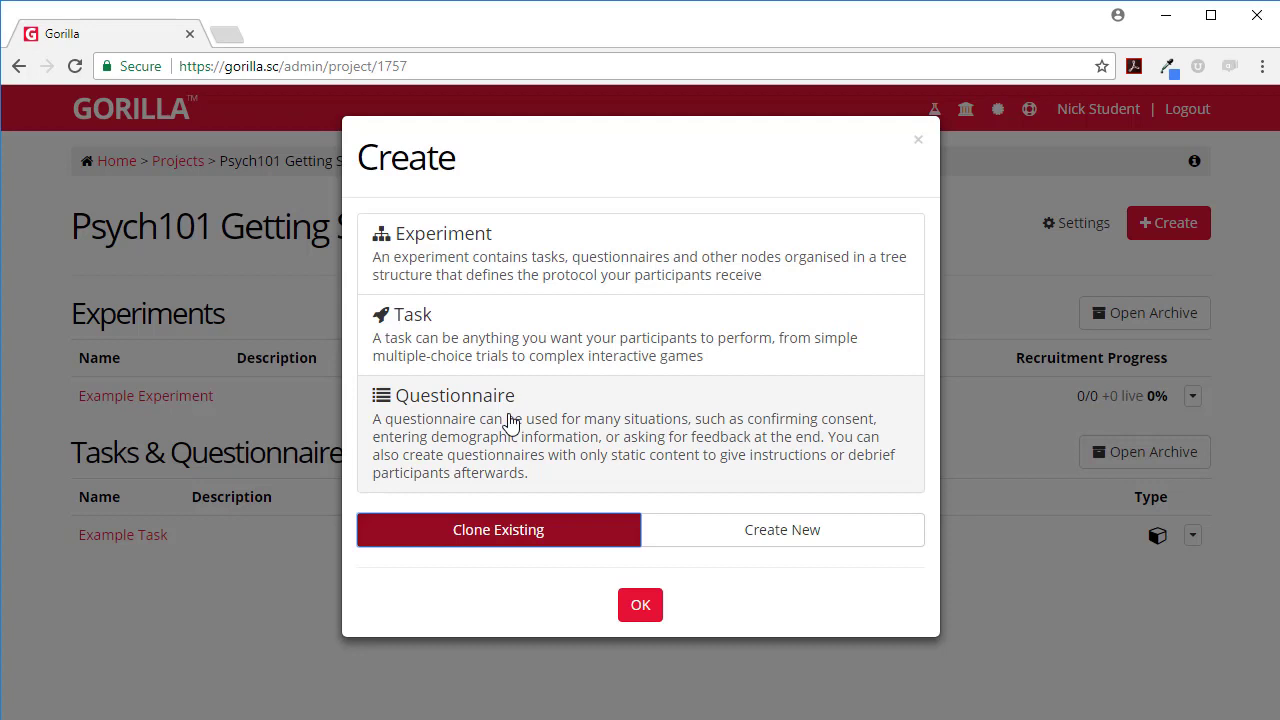
pyautogui.click(640, 336)
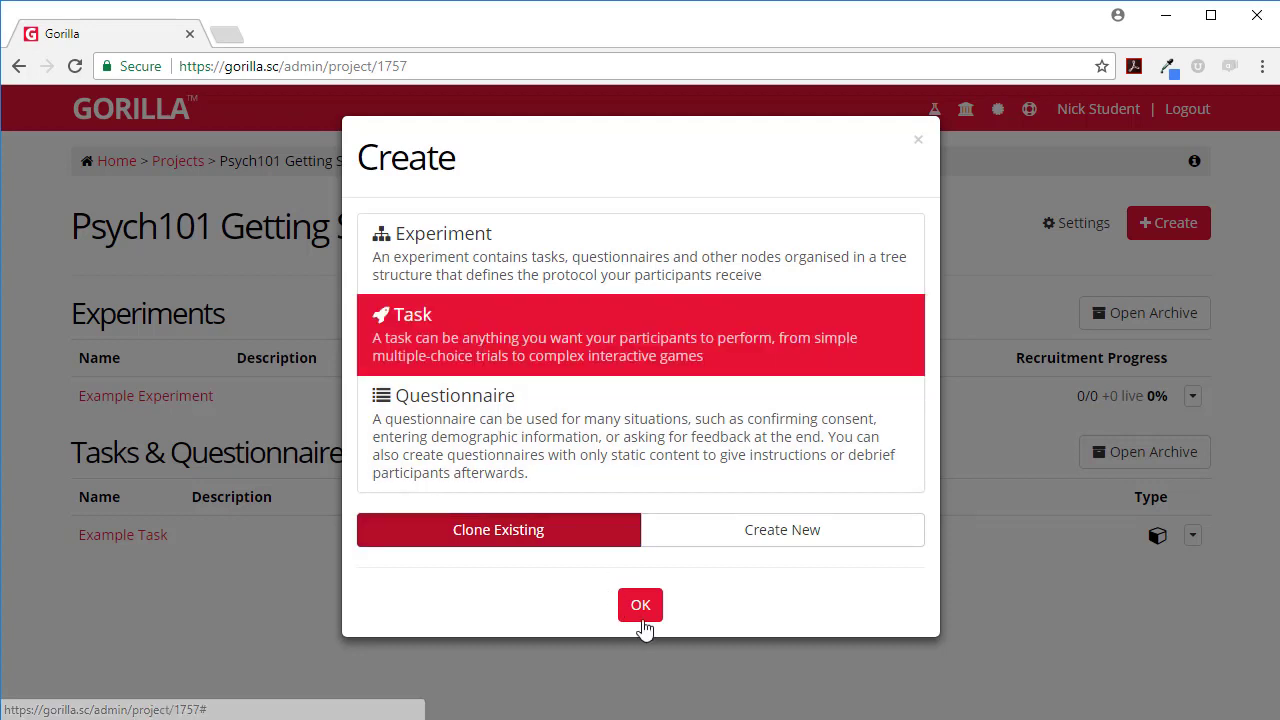
pyautogui.click(640, 604)
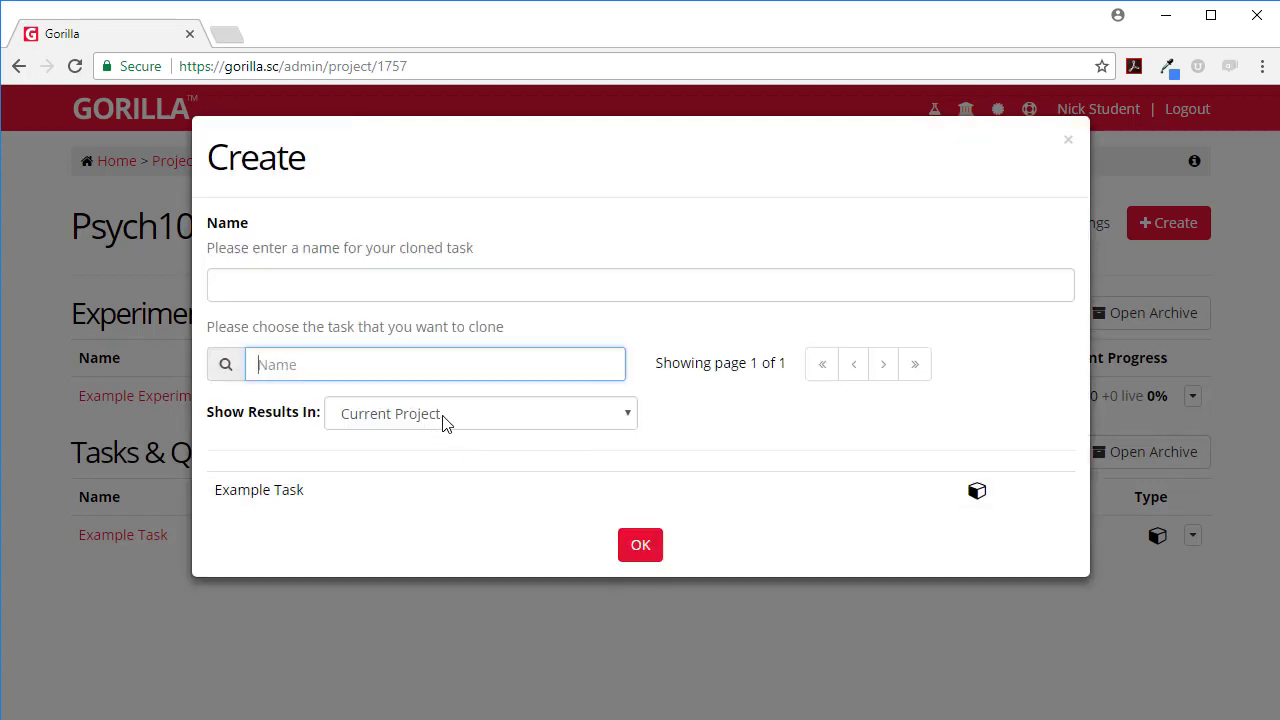
# Step: Clone Relational Reasoning from Classic Tasks: Cognition as a new task, opening its structure editor
pyautogui.click(480, 412)
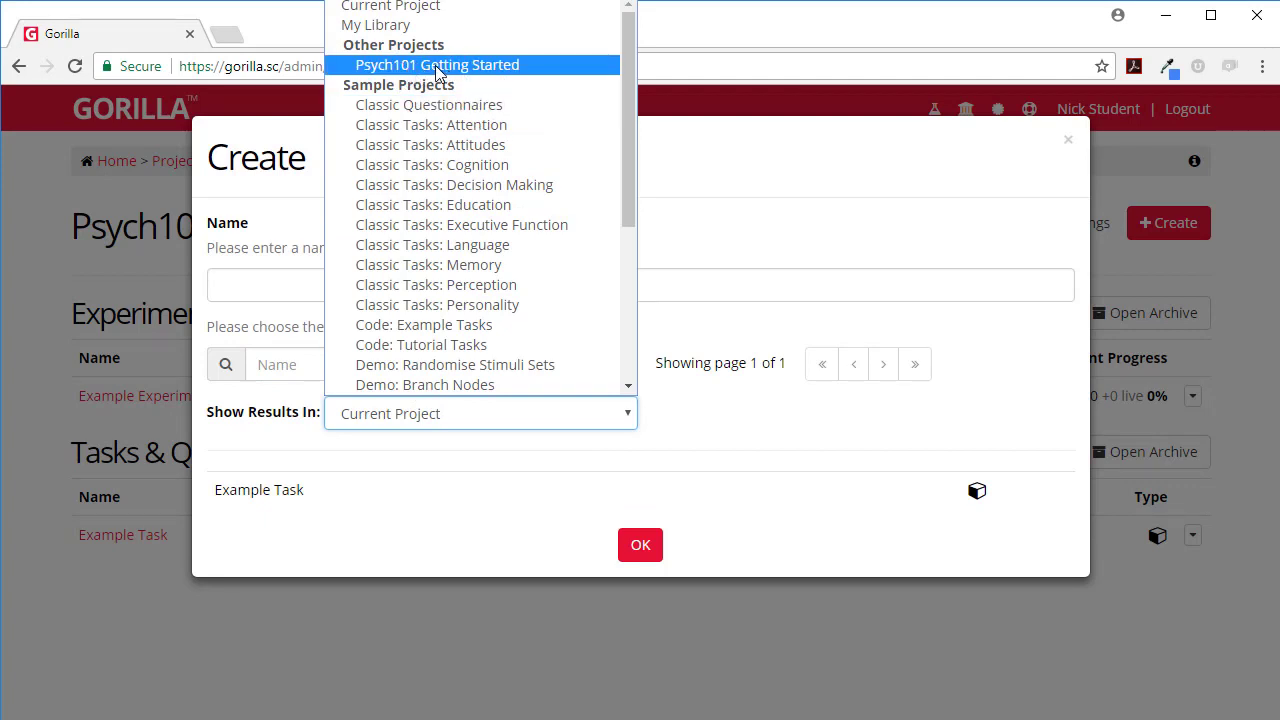
pyautogui.moveTo(456, 164)
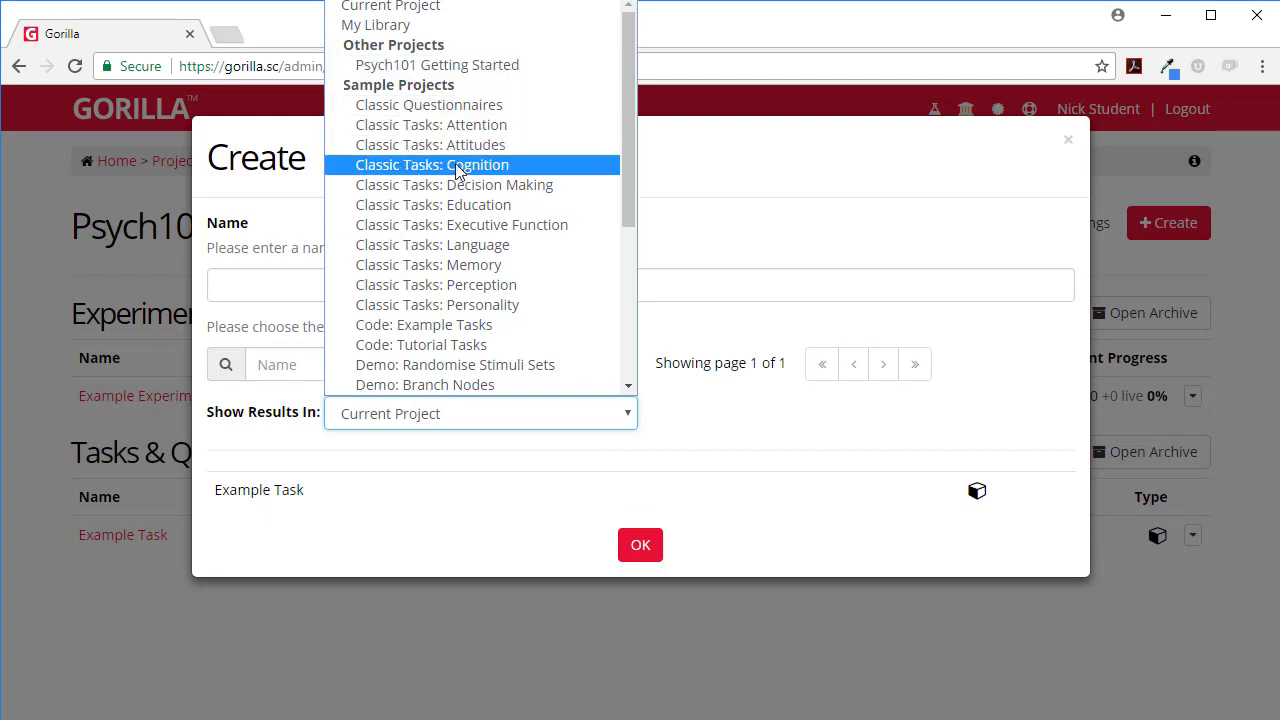
pyautogui.moveTo(428, 104)
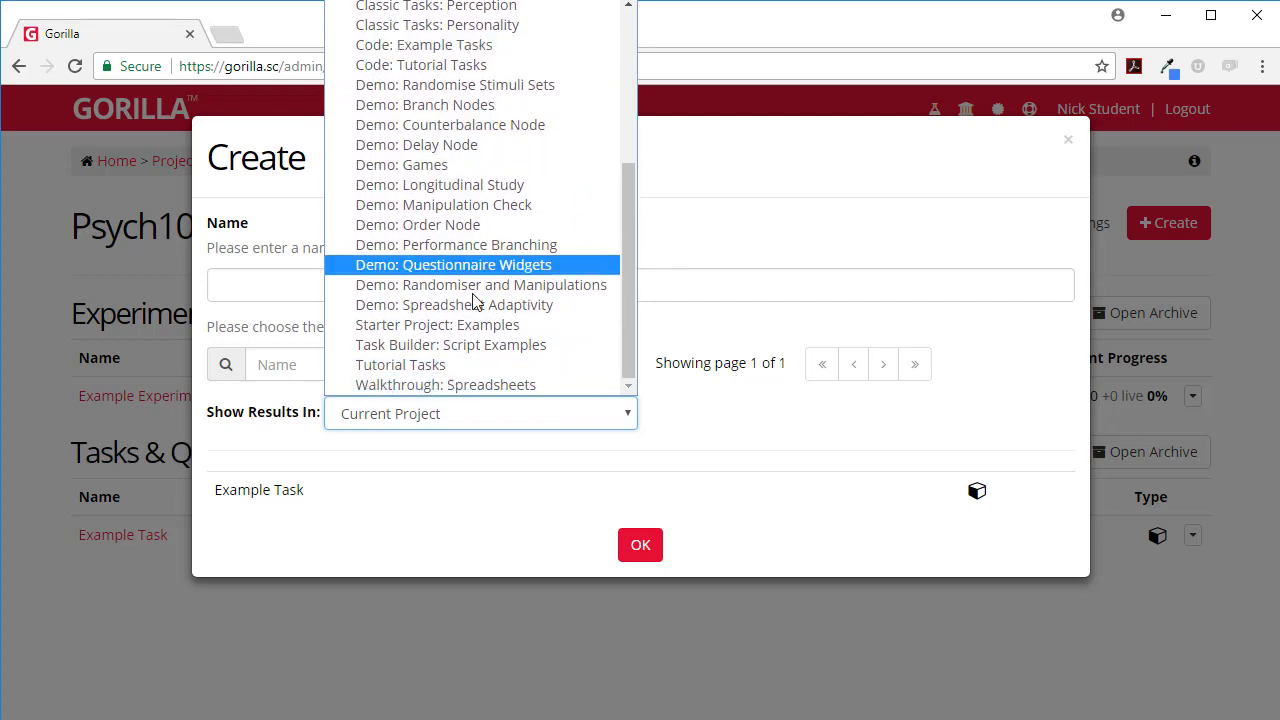
pyautogui.scroll(3)
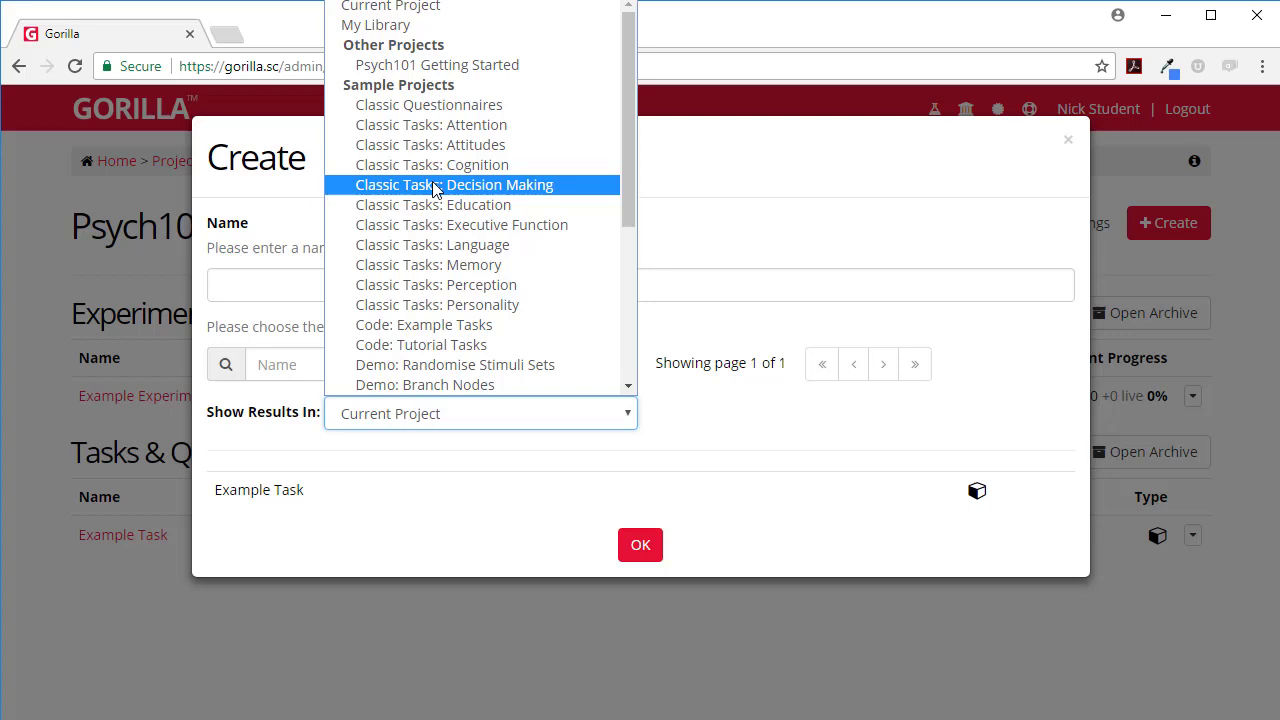
pyautogui.click(432, 164)
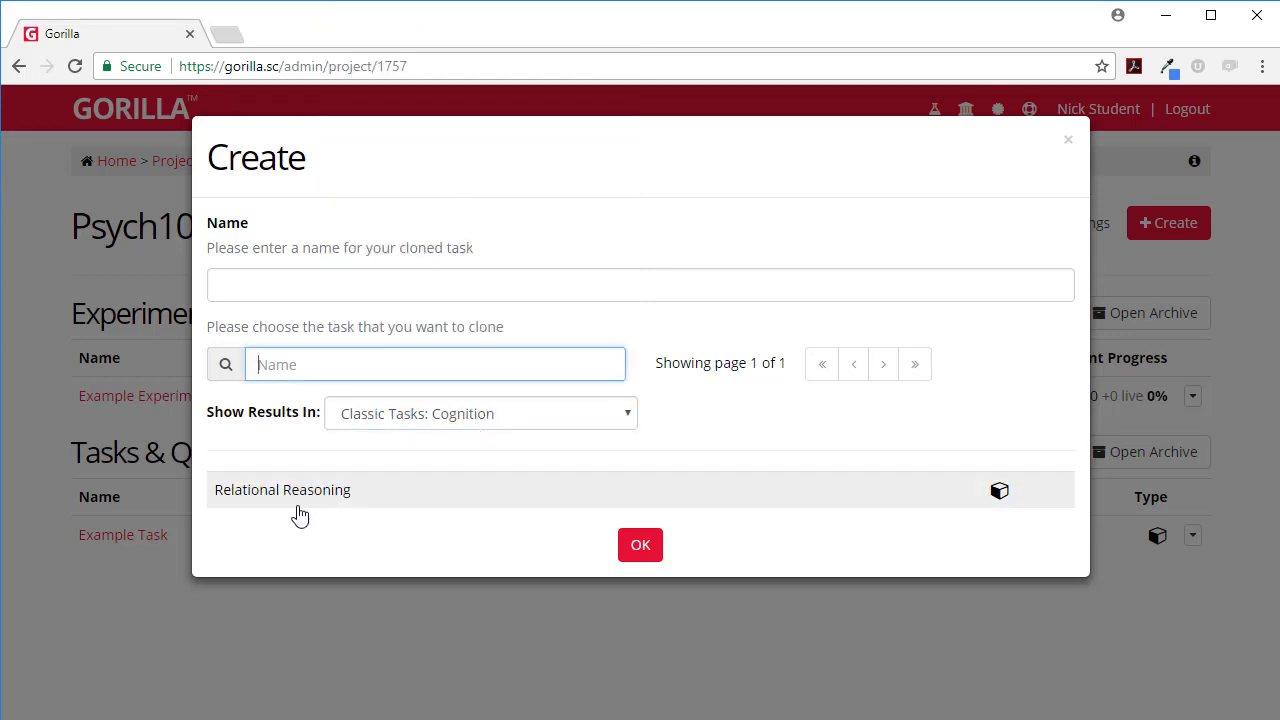
pyautogui.click(282, 488)
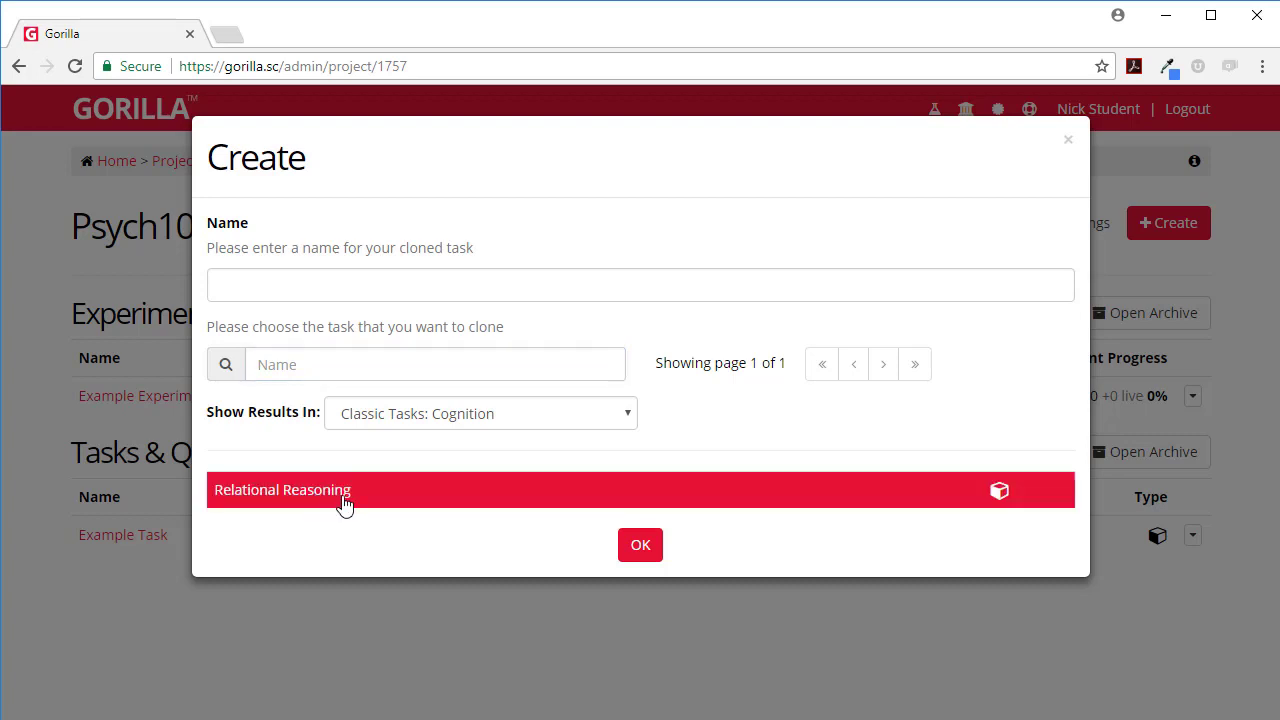
pyautogui.click(640, 284)
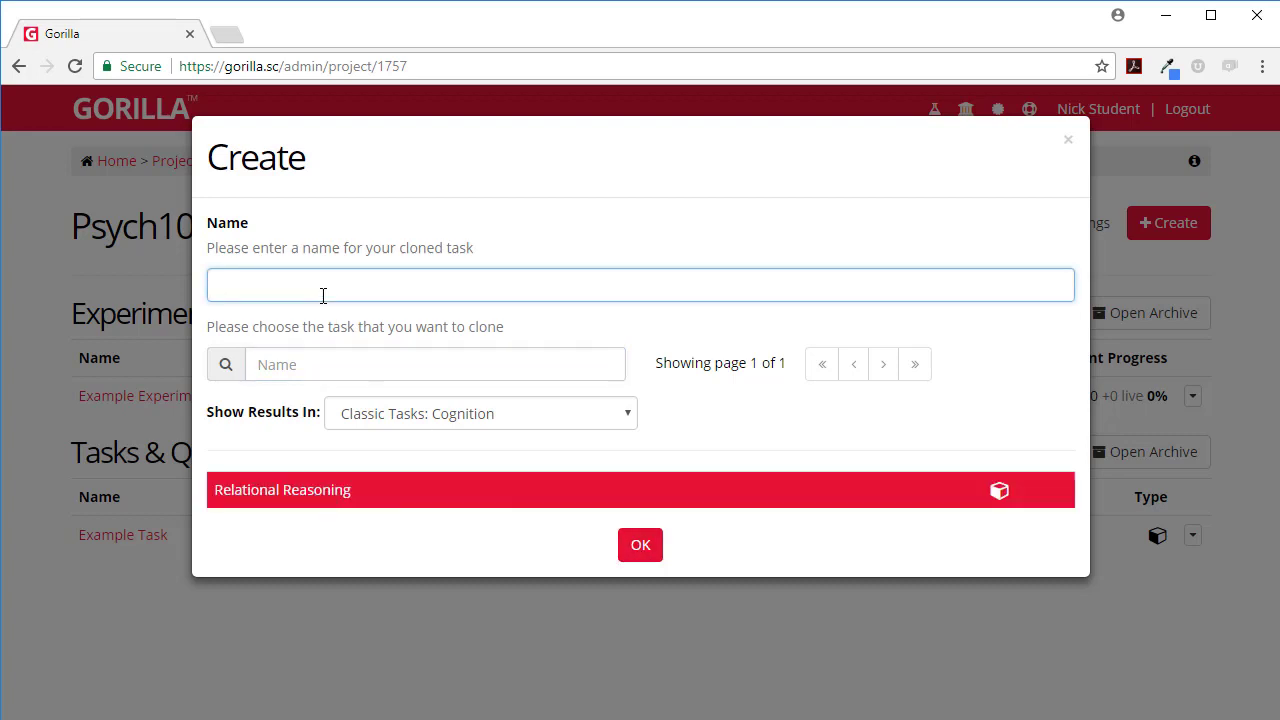
pyautogui.click(640, 544)
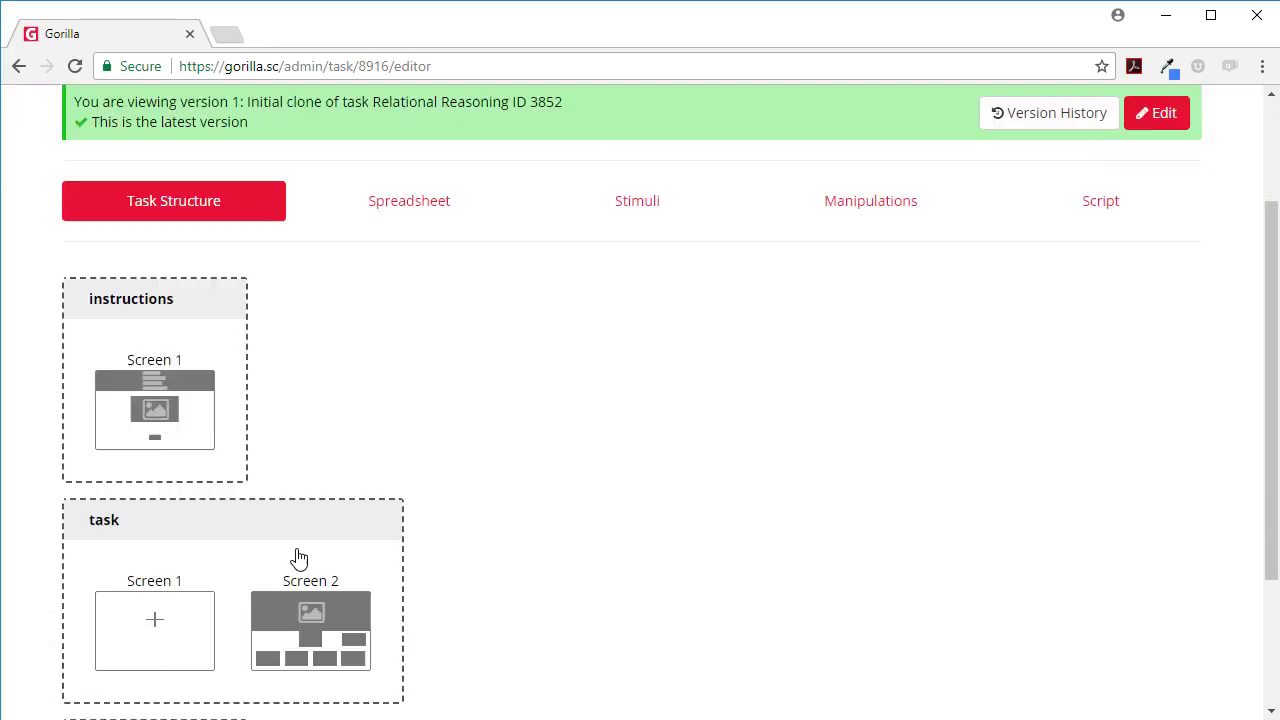
# Step: Go back to the project overview where RR now sits beside Example Task
pyautogui.scroll(3)
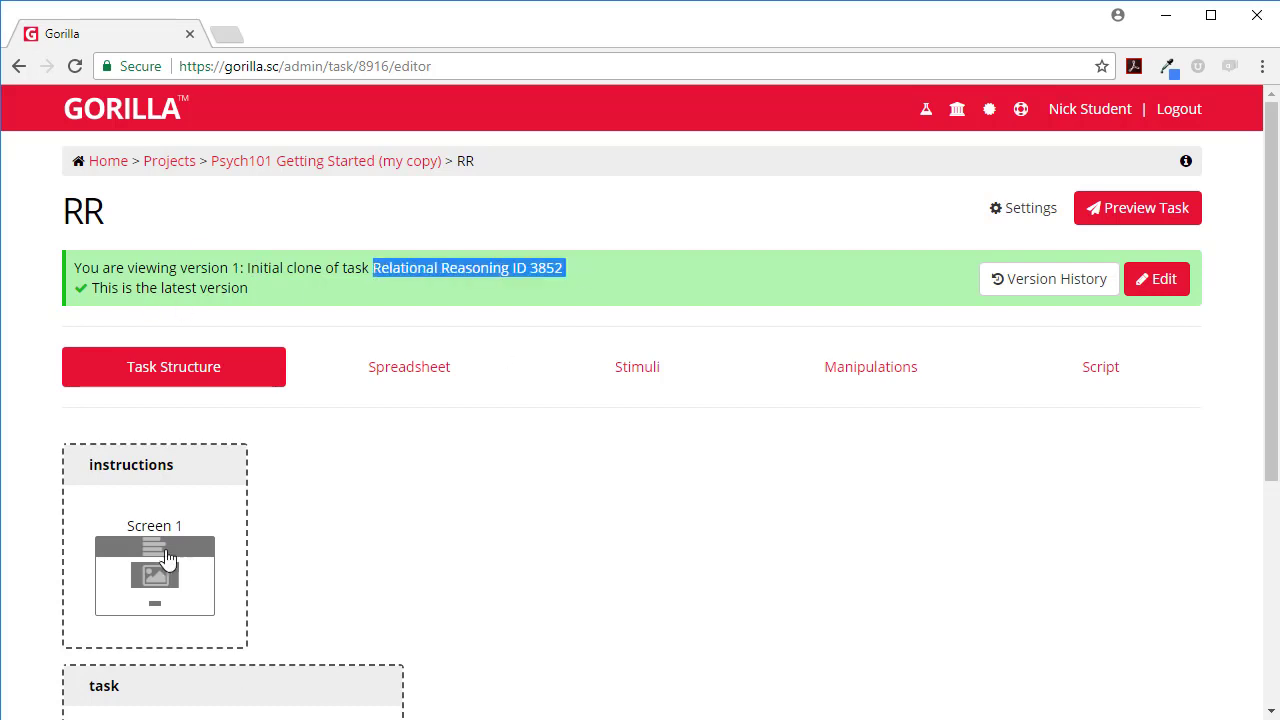
pyautogui.moveTo(258, 124)
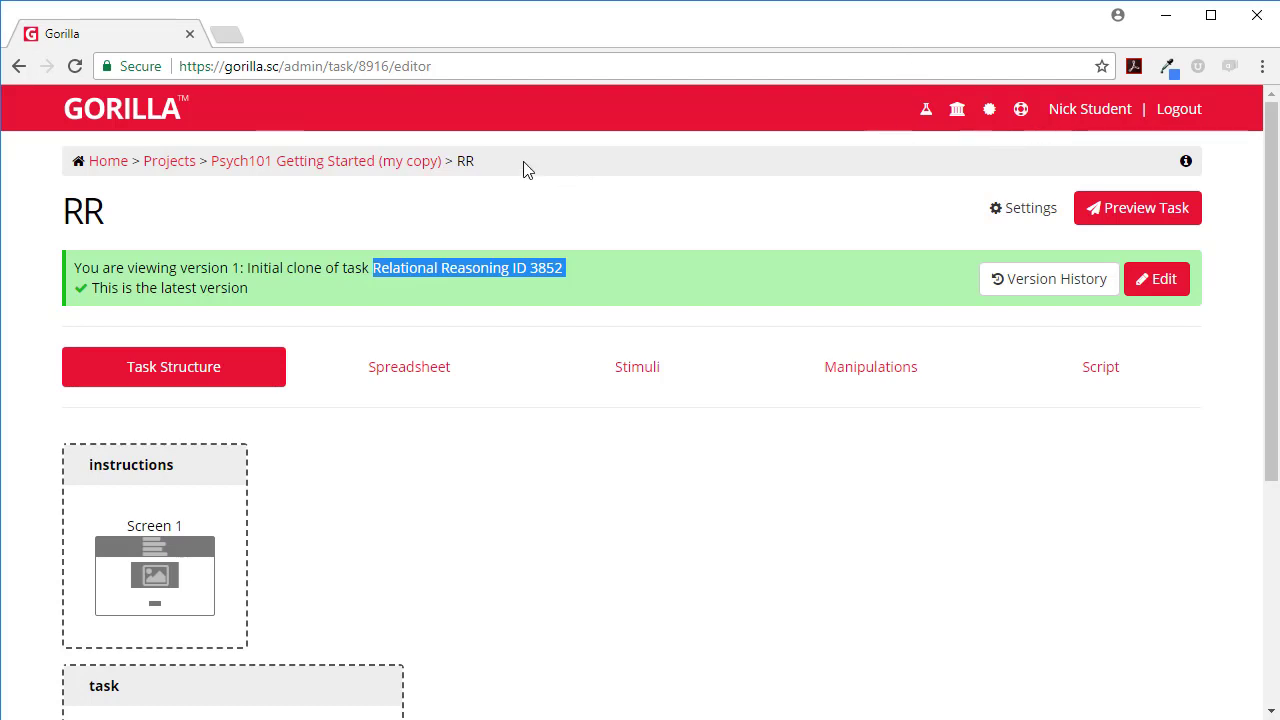
pyautogui.click(324, 160)
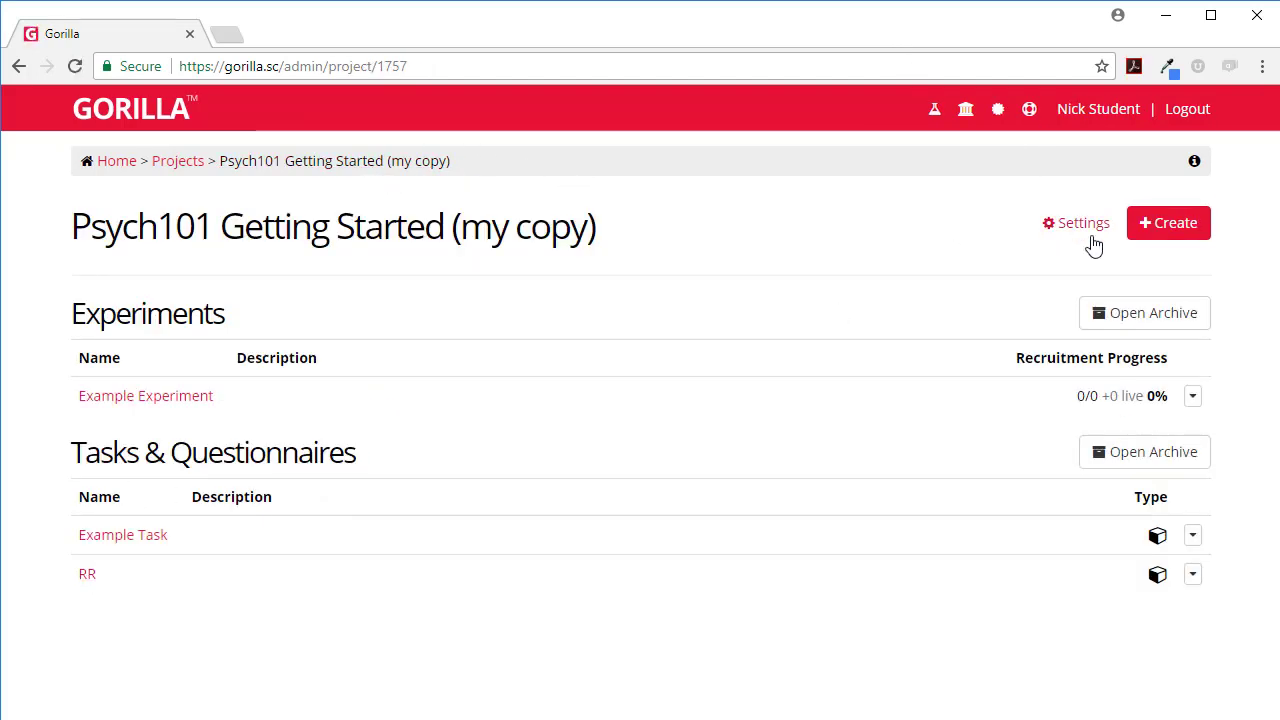
# Step: Start cloning a questionnaire, showing Classic Questionnaires such as Generic Consent and Generic Demographics
pyautogui.click(1168, 222)
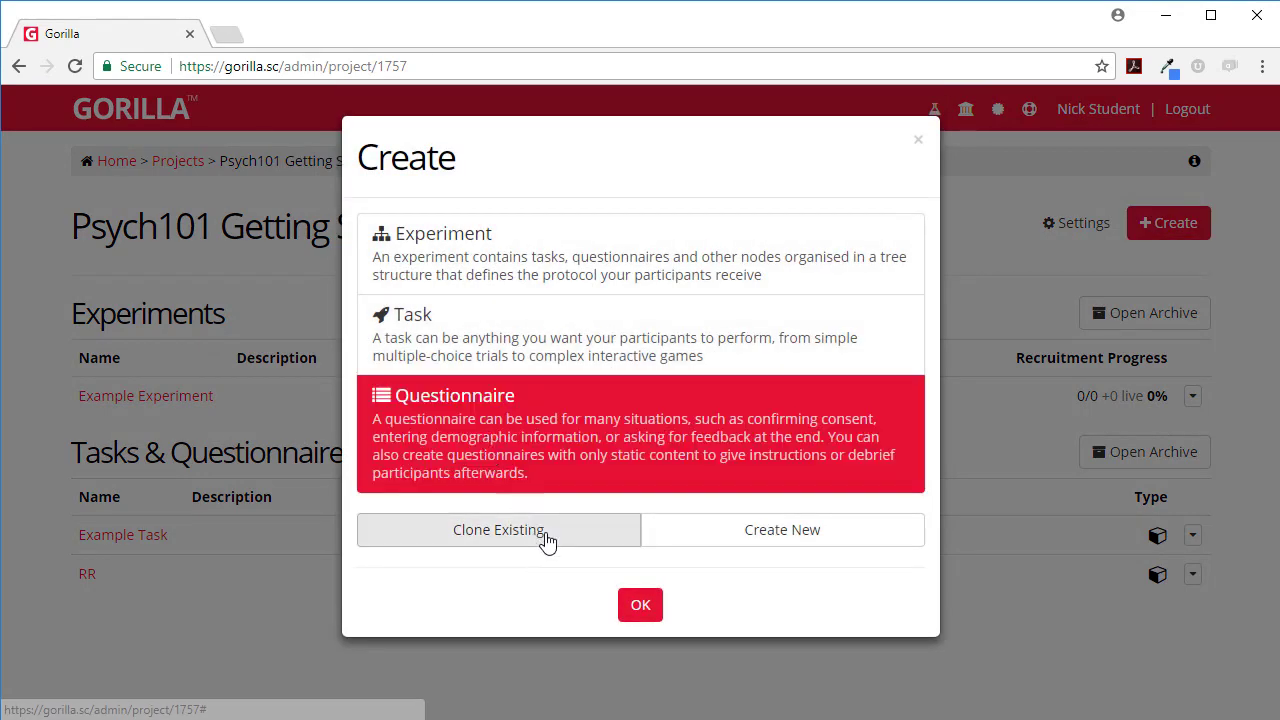
pyautogui.click(498, 528)
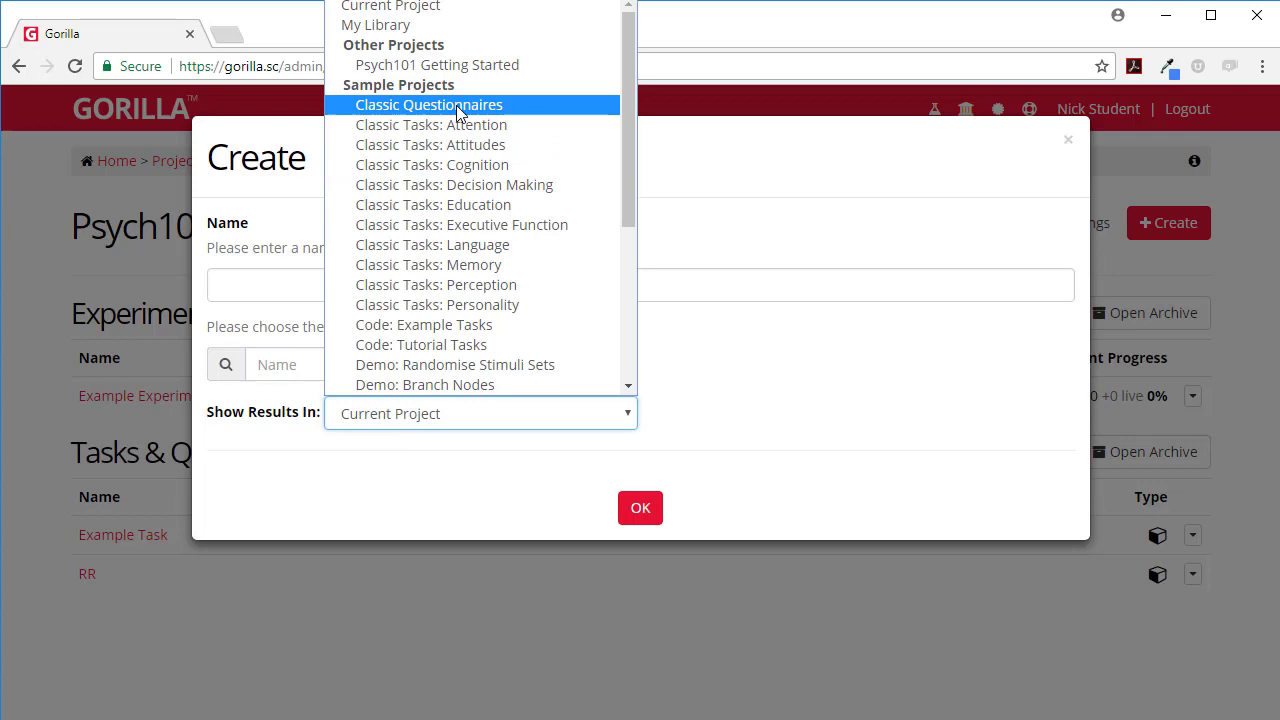
pyautogui.click(428, 104)
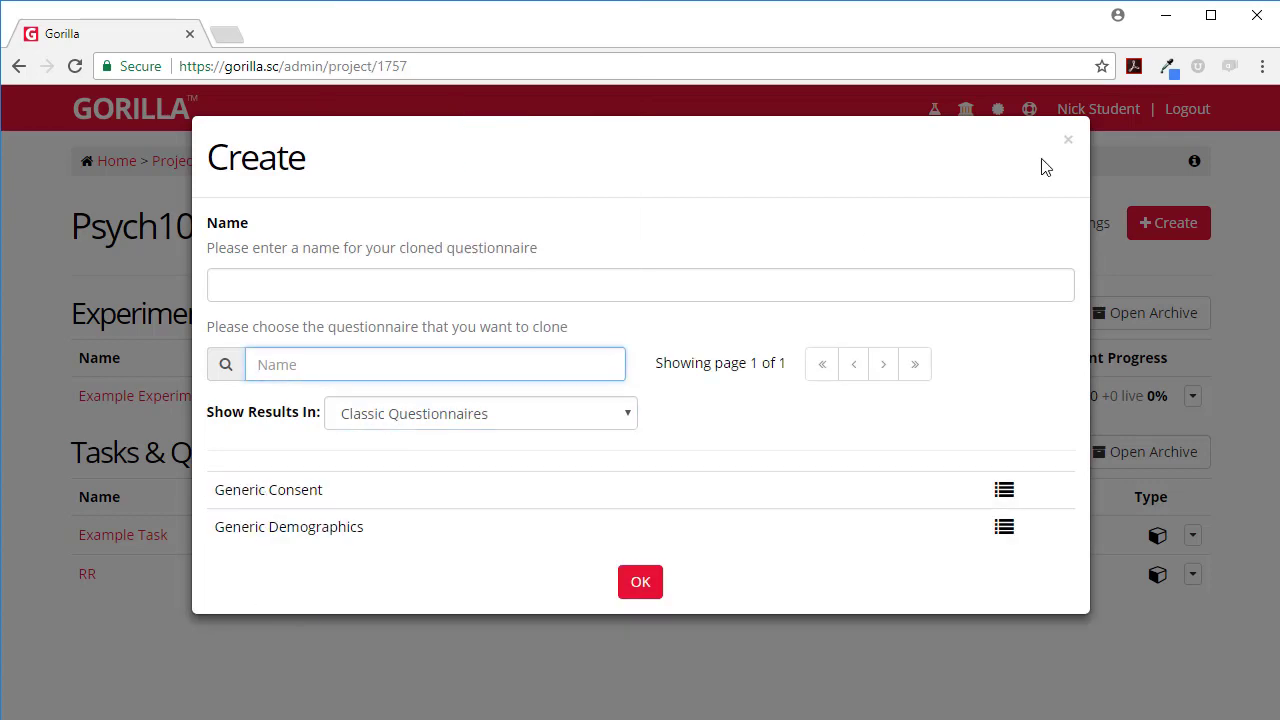
pyautogui.moveTo(1068, 144)
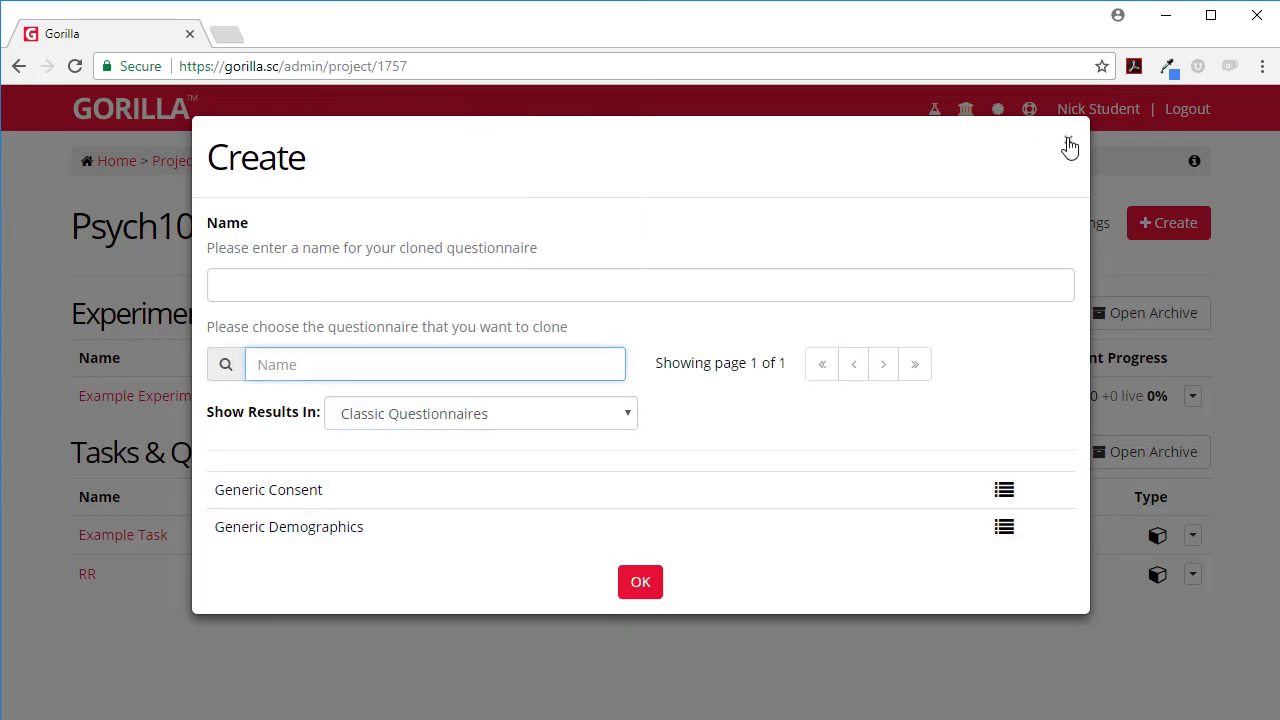